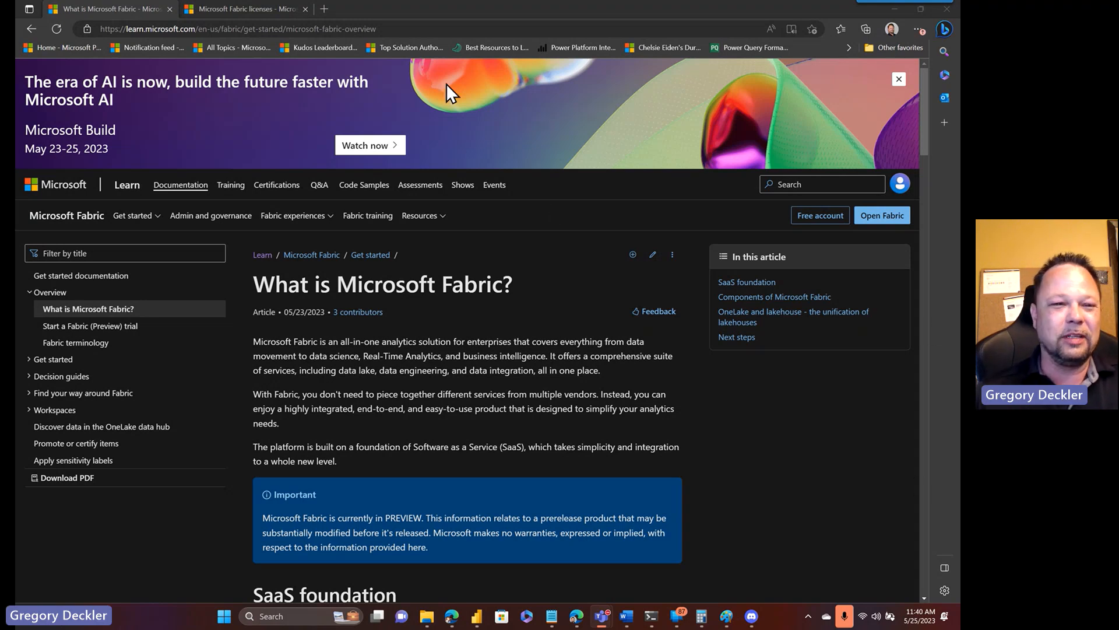
# - Switch to the Microsoft Fabric licenses article on Microsoft Learn
pyautogui.click(246, 8)
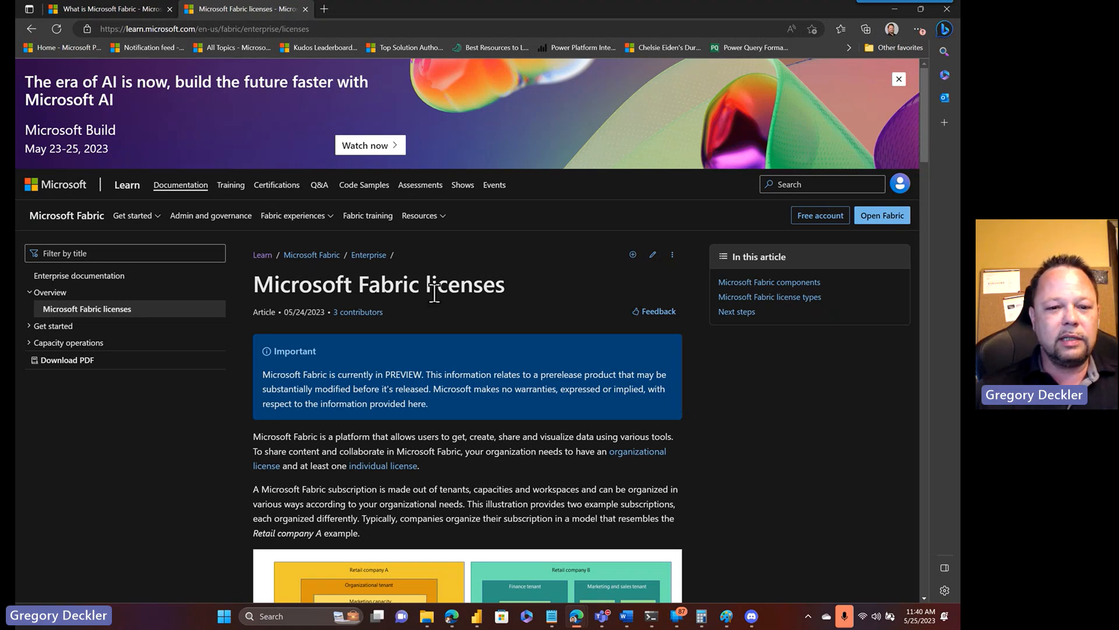
pyautogui.moveTo(189, 62)
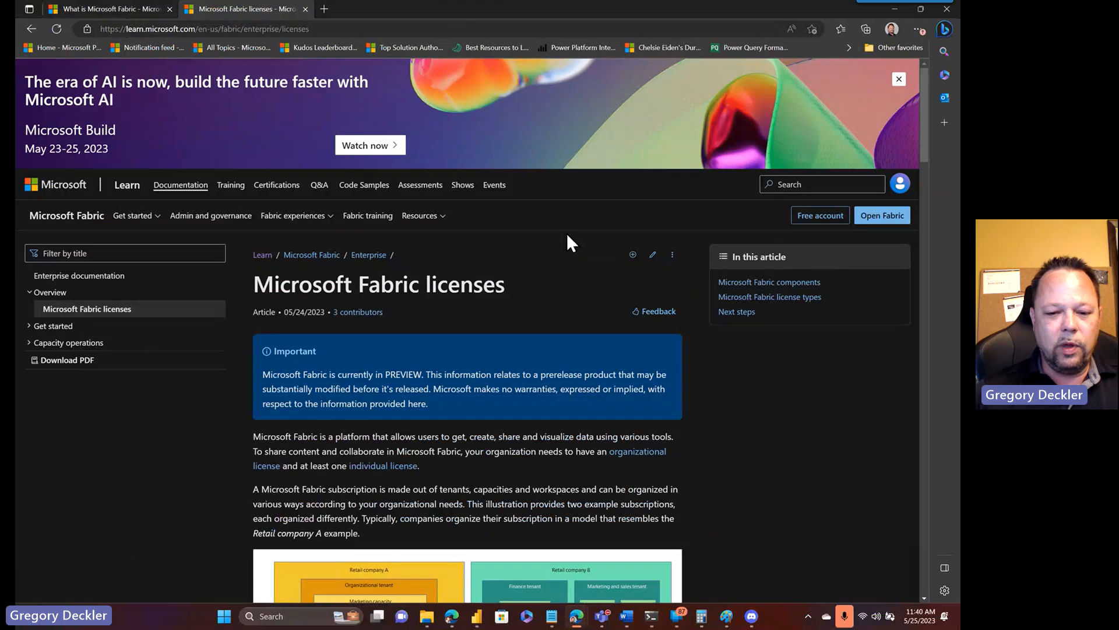
# - Scroll the licenses article to the Capacity license / Supports Fabric table
pyautogui.scroll(-3)
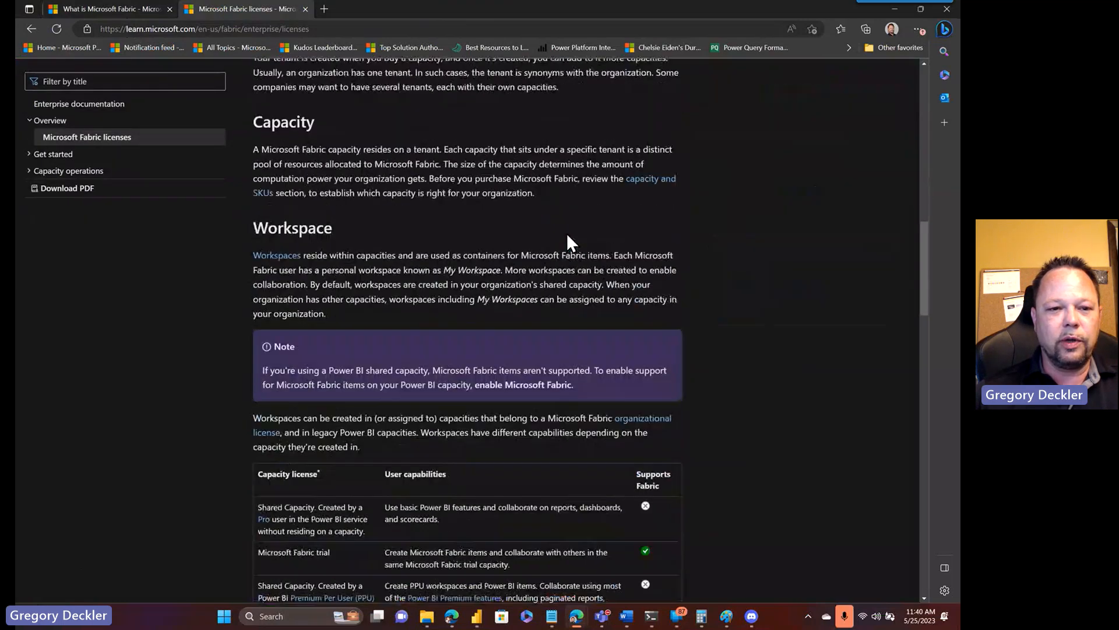
pyautogui.scroll(3)
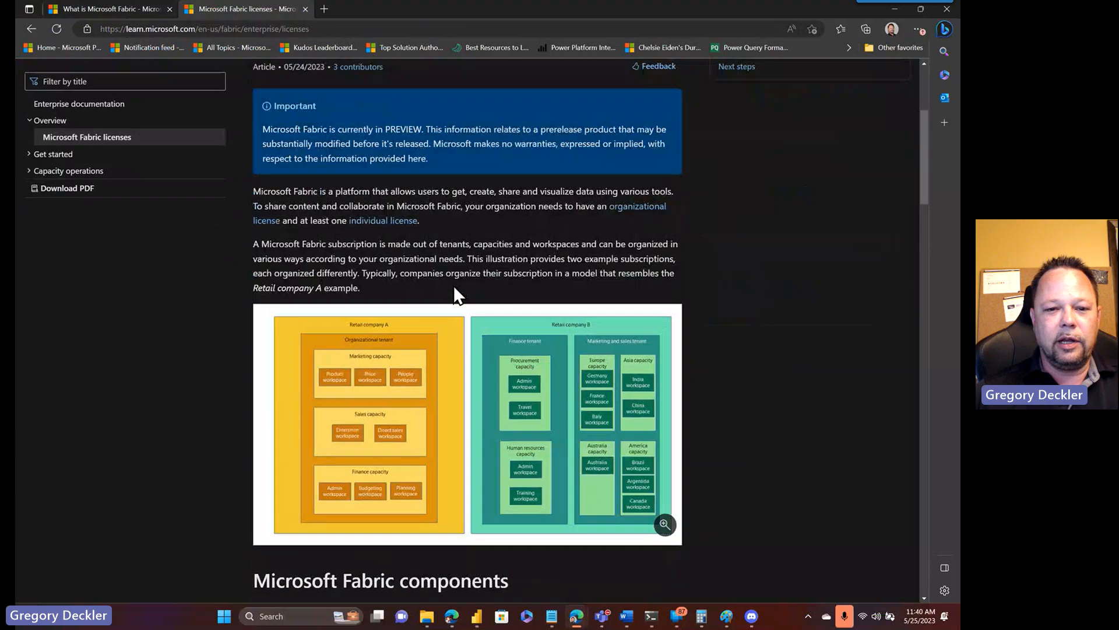
pyautogui.moveTo(562, 242)
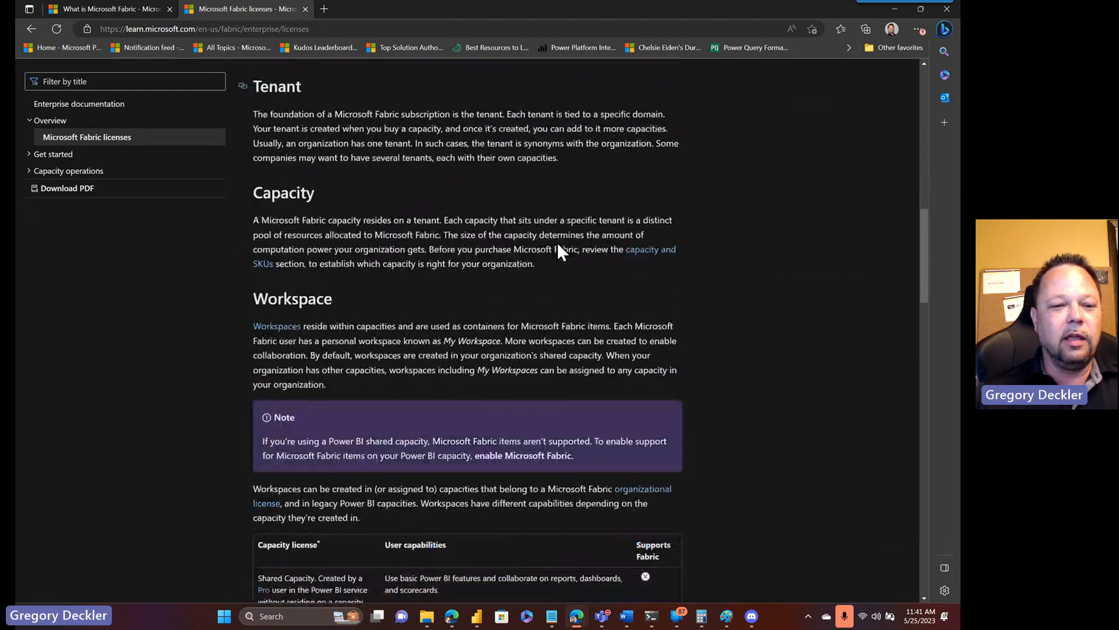
pyautogui.scroll(-3)
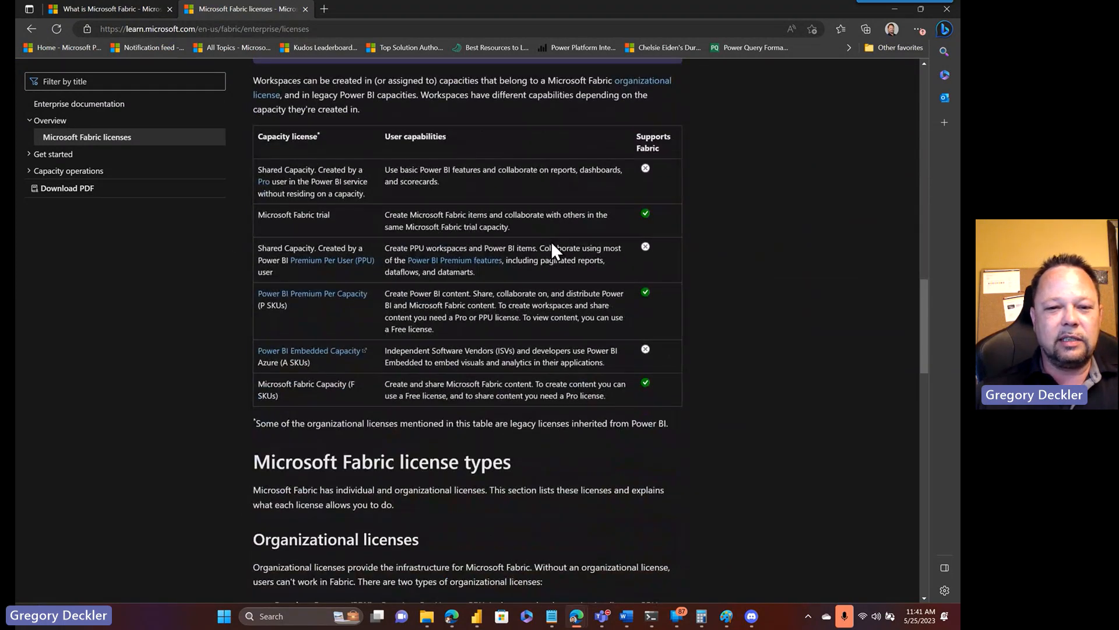
pyautogui.moveTo(692, 460)
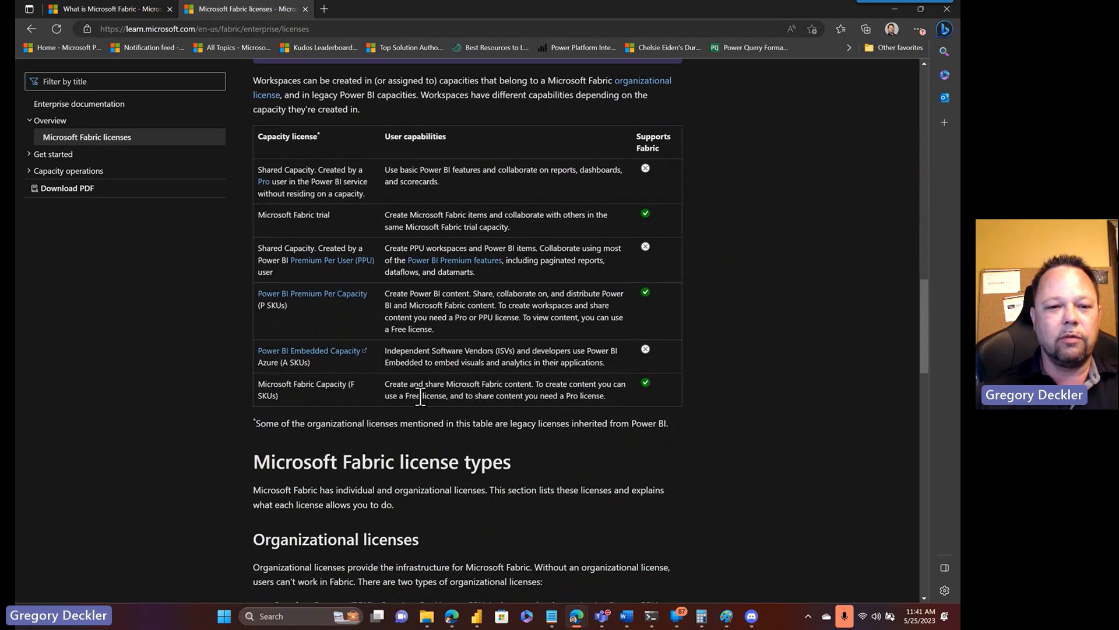
pyautogui.moveTo(477, 212)
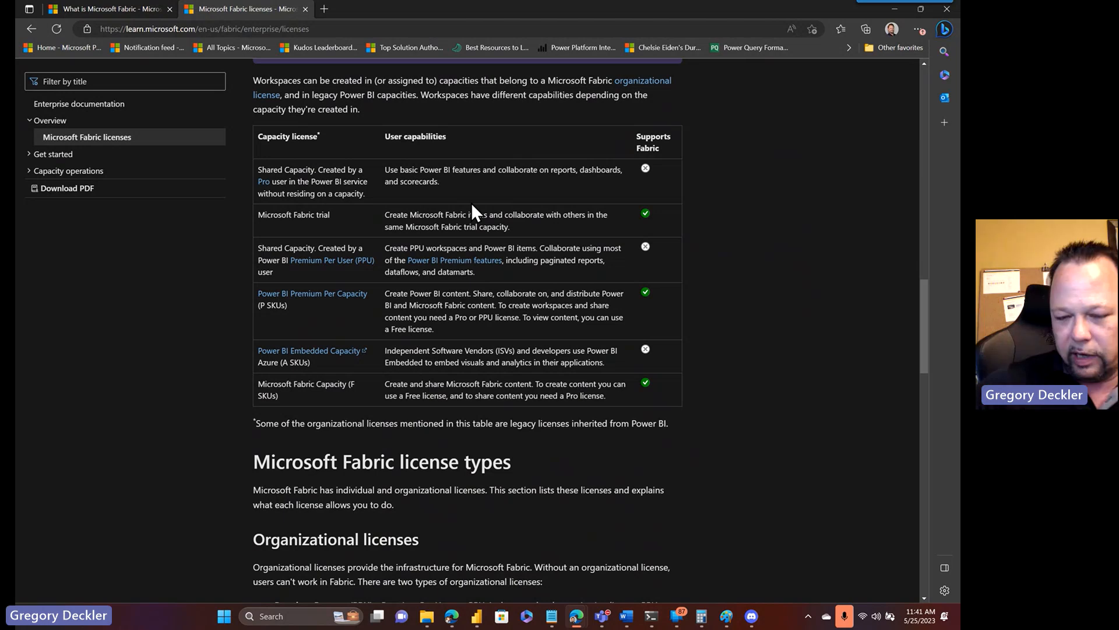
pyautogui.moveTo(337, 173)
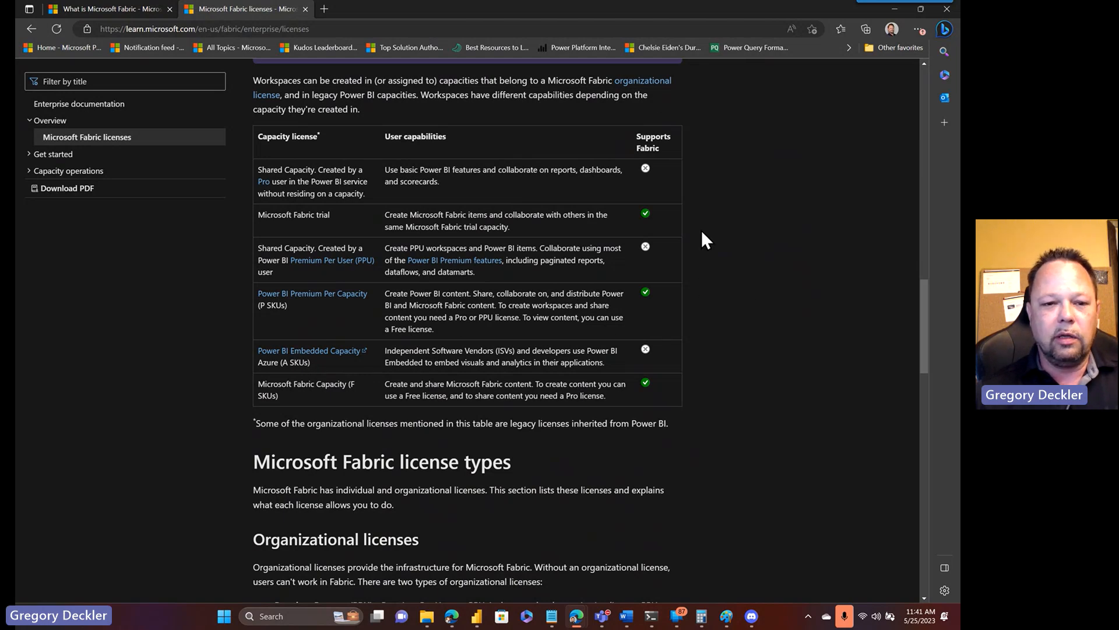
pyautogui.moveTo(379, 331)
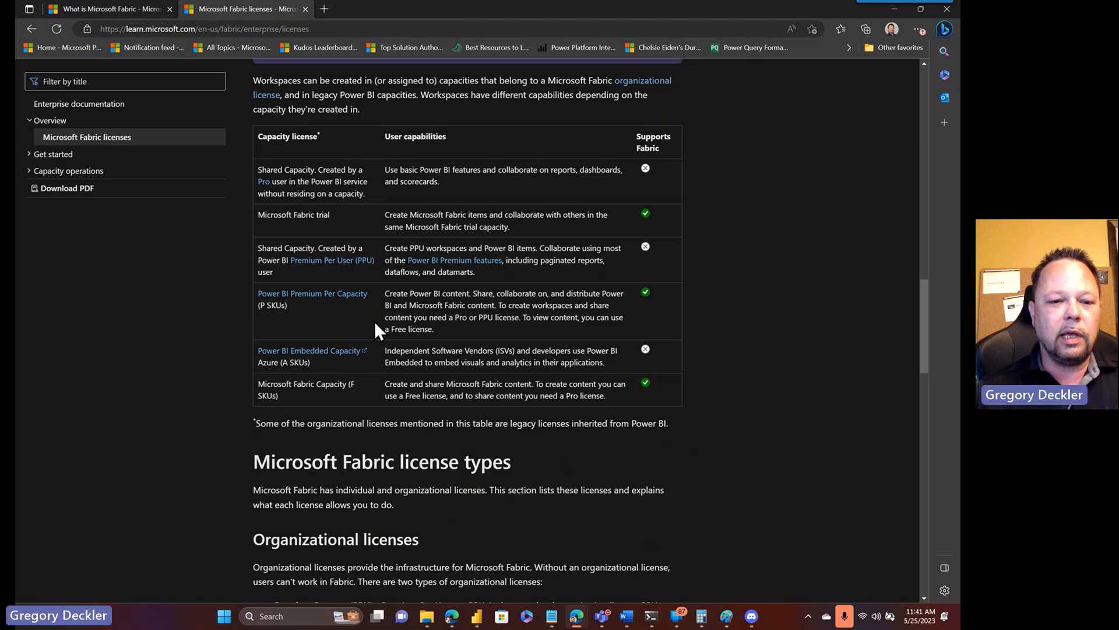
pyautogui.moveTo(336, 405)
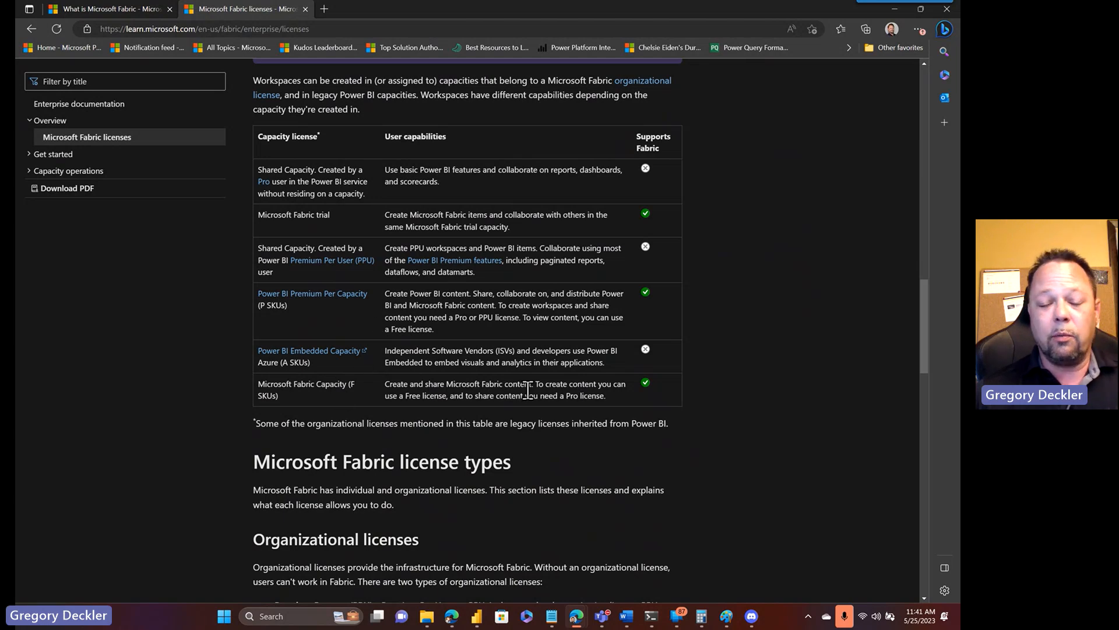
pyautogui.moveTo(343, 321)
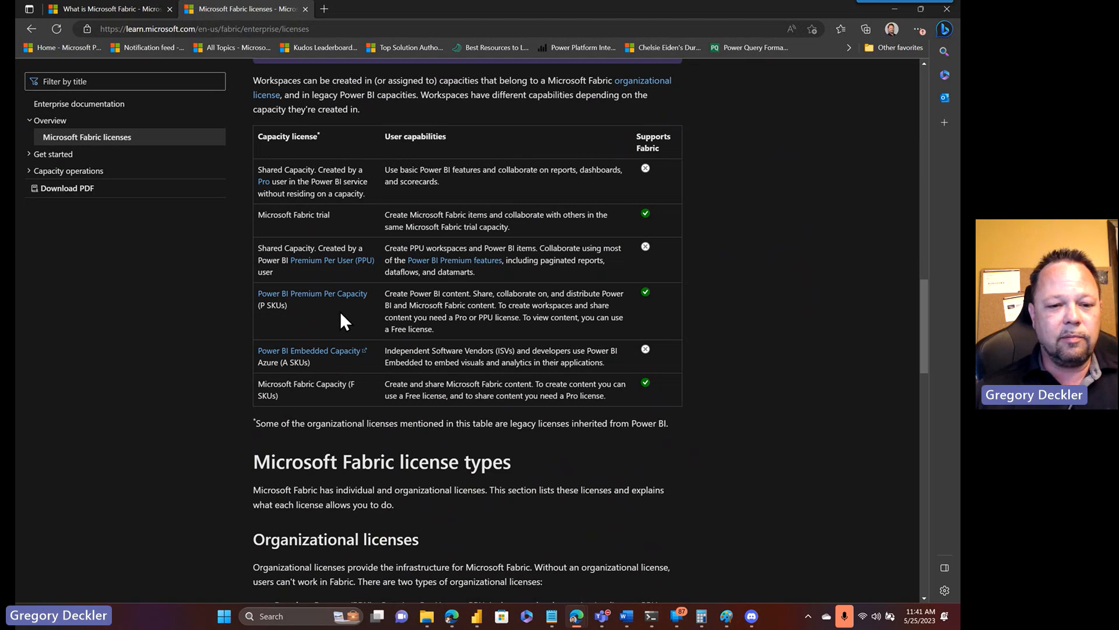
pyautogui.moveTo(424, 302)
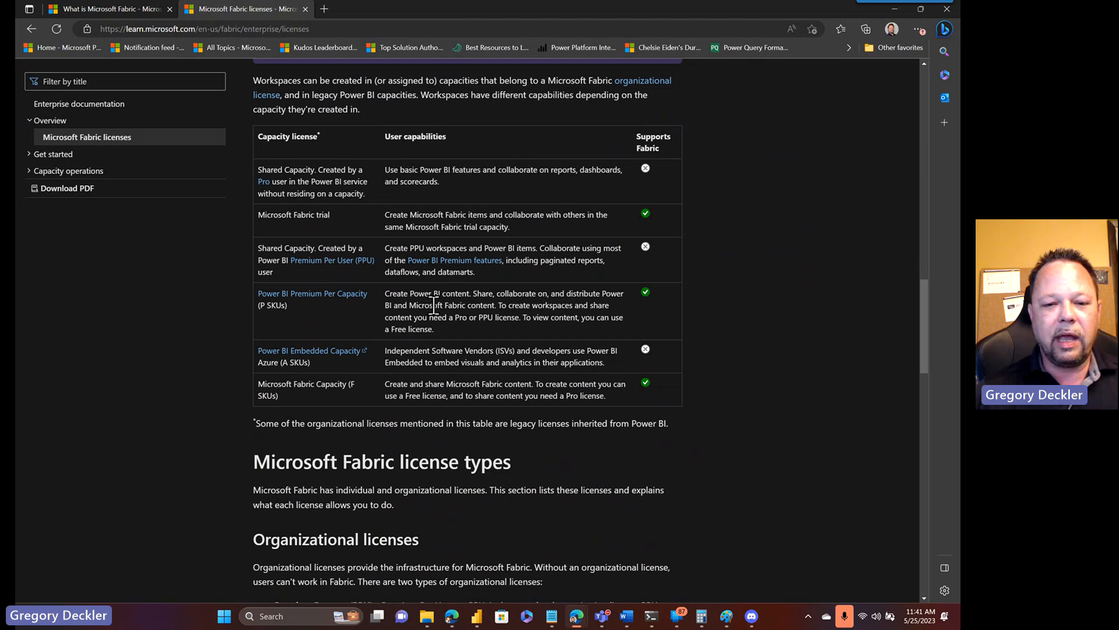
pyautogui.moveTo(666, 300)
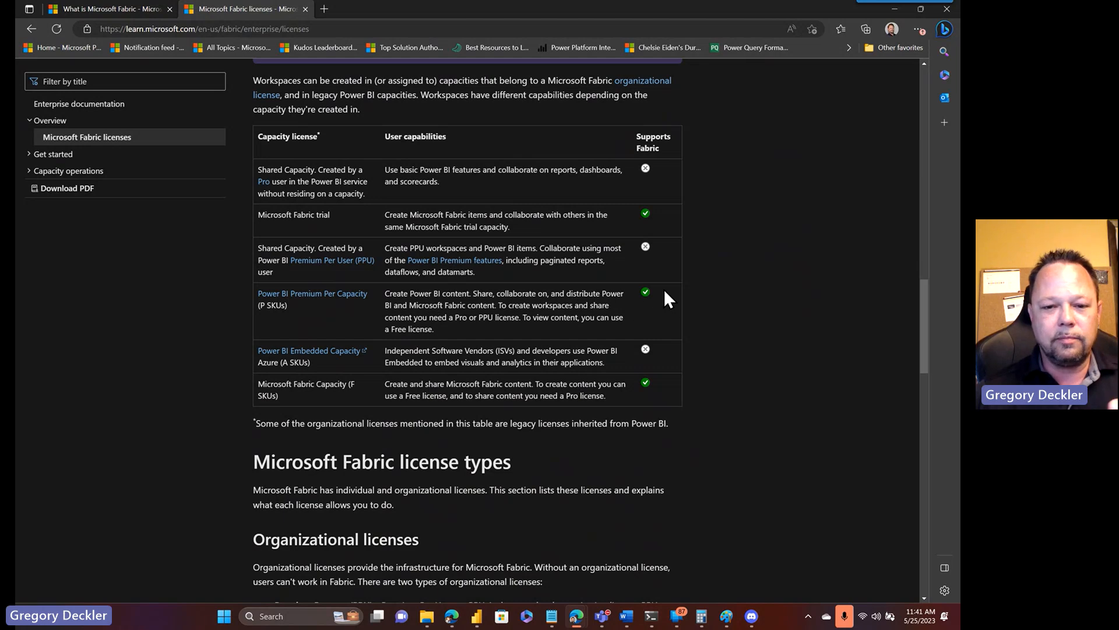
pyautogui.moveTo(658, 323)
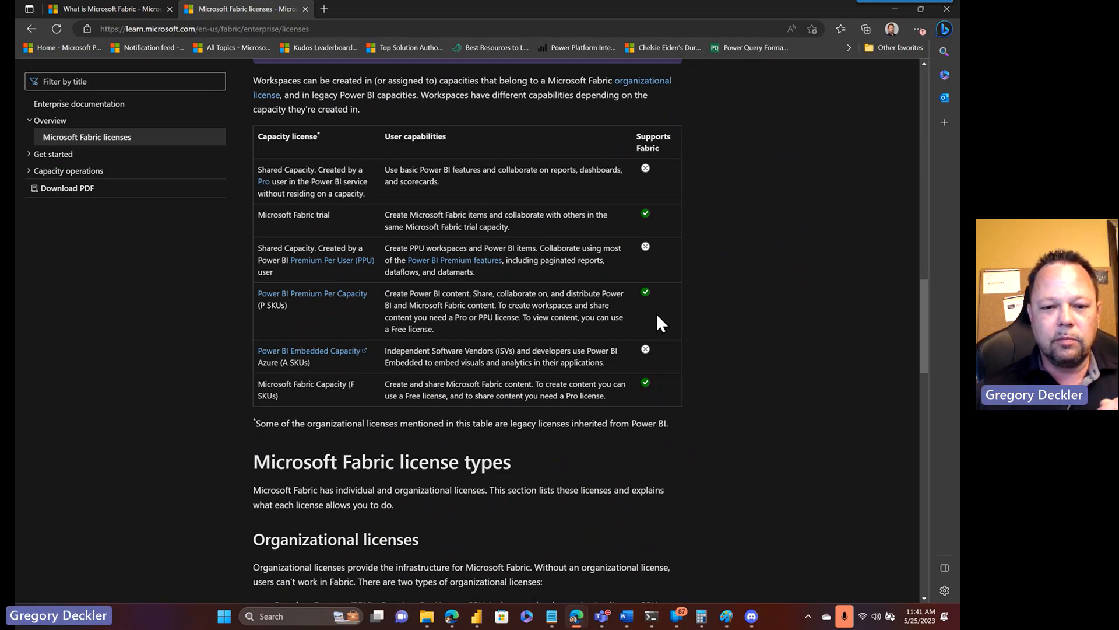
pyautogui.moveTo(421, 329)
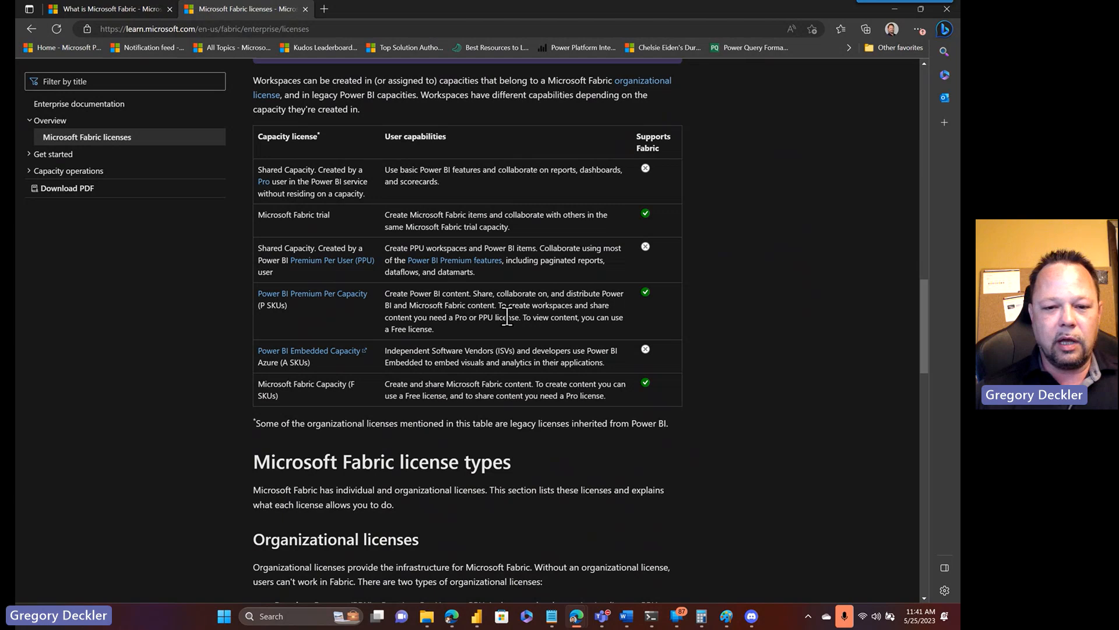
pyautogui.moveTo(513, 308)
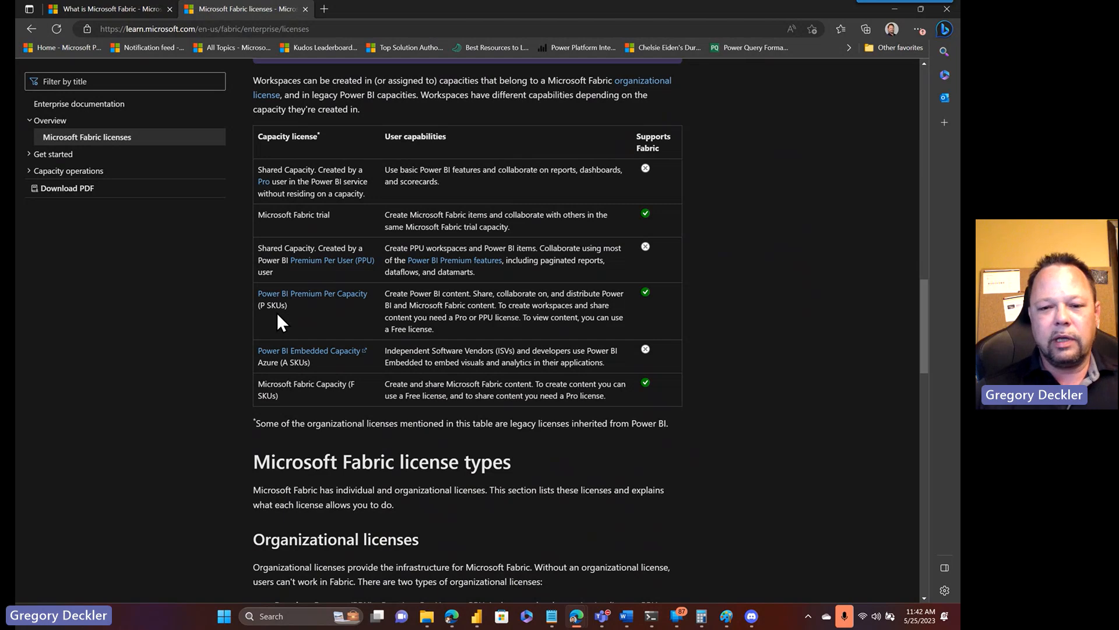
pyautogui.moveTo(390, 304)
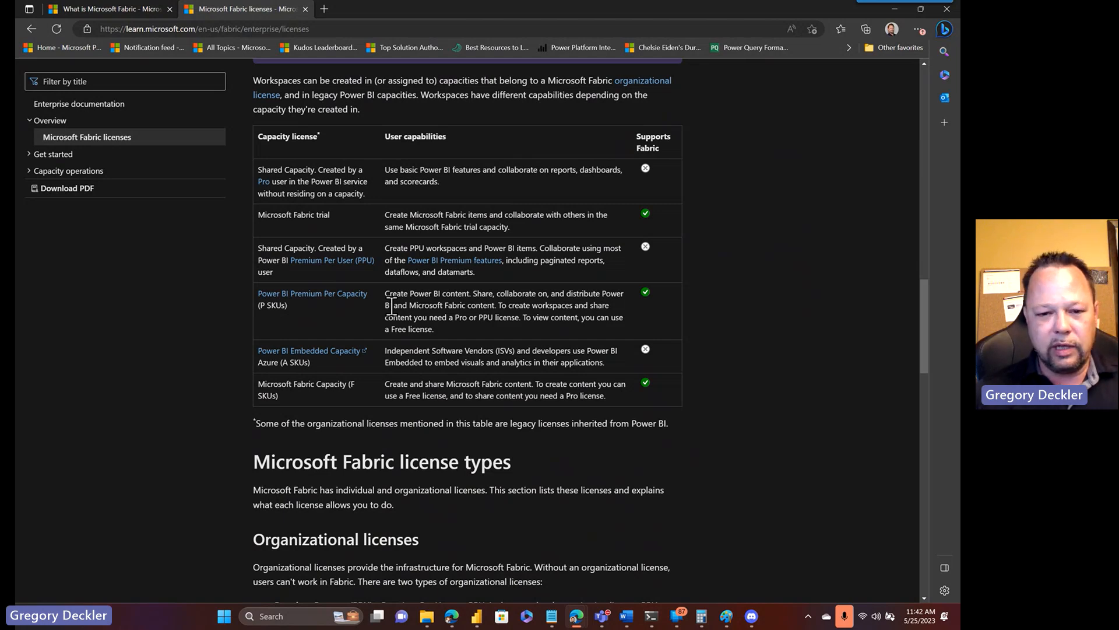
# - Scroll further down to the Capacity and SKUs table mapping F SKUs to Power BI SKUs and v-cores
pyautogui.scroll(-3)
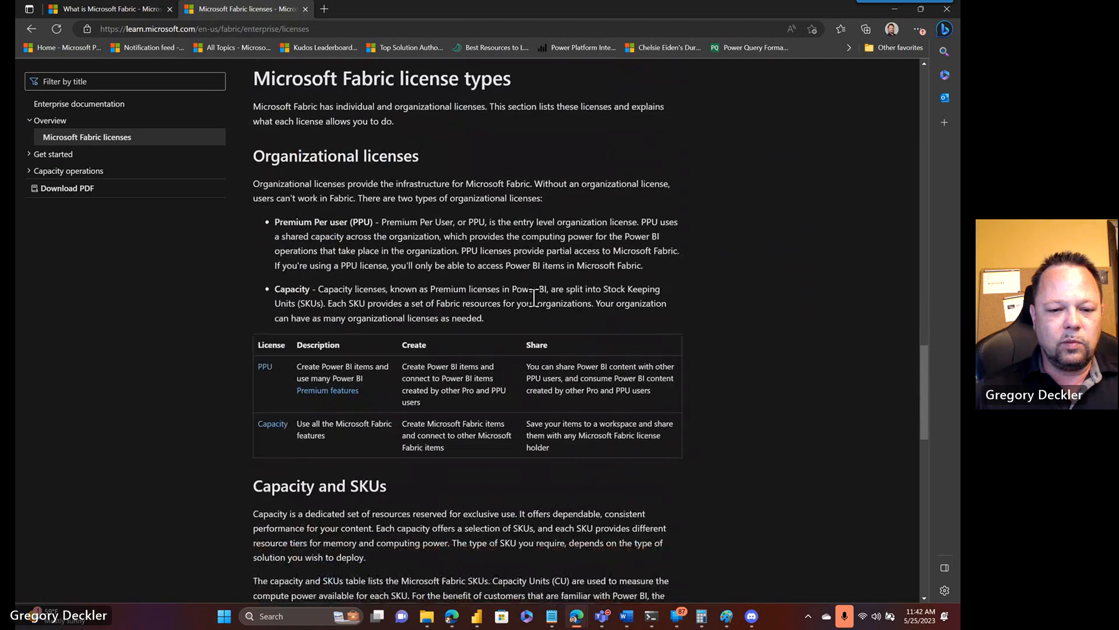
pyautogui.scroll(-3)
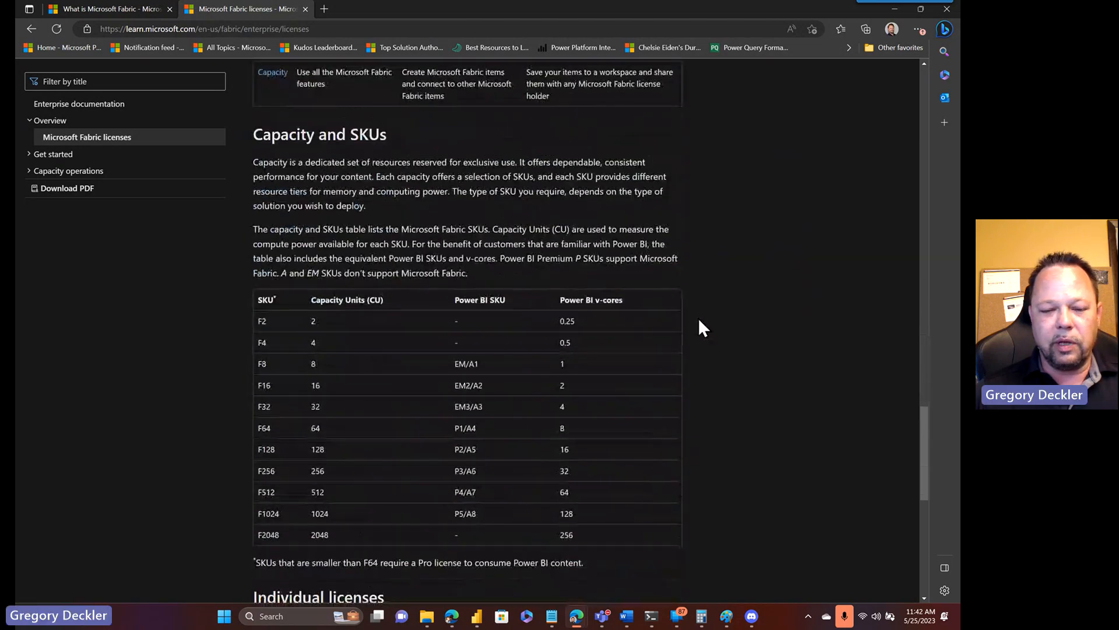
pyautogui.moveTo(771, 303)
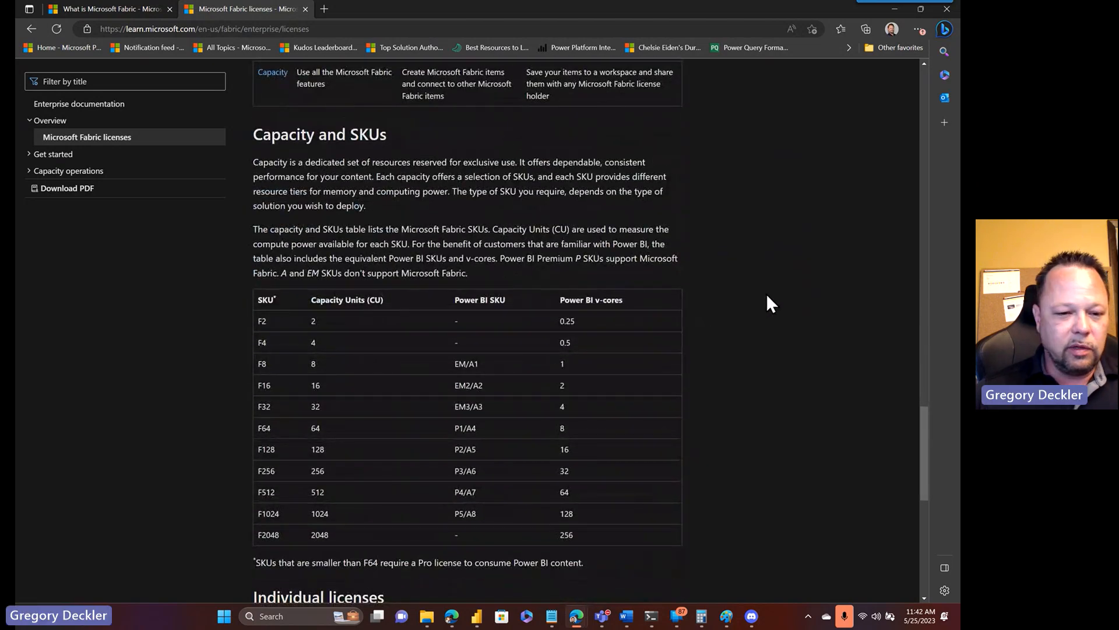
pyautogui.scroll(-3)
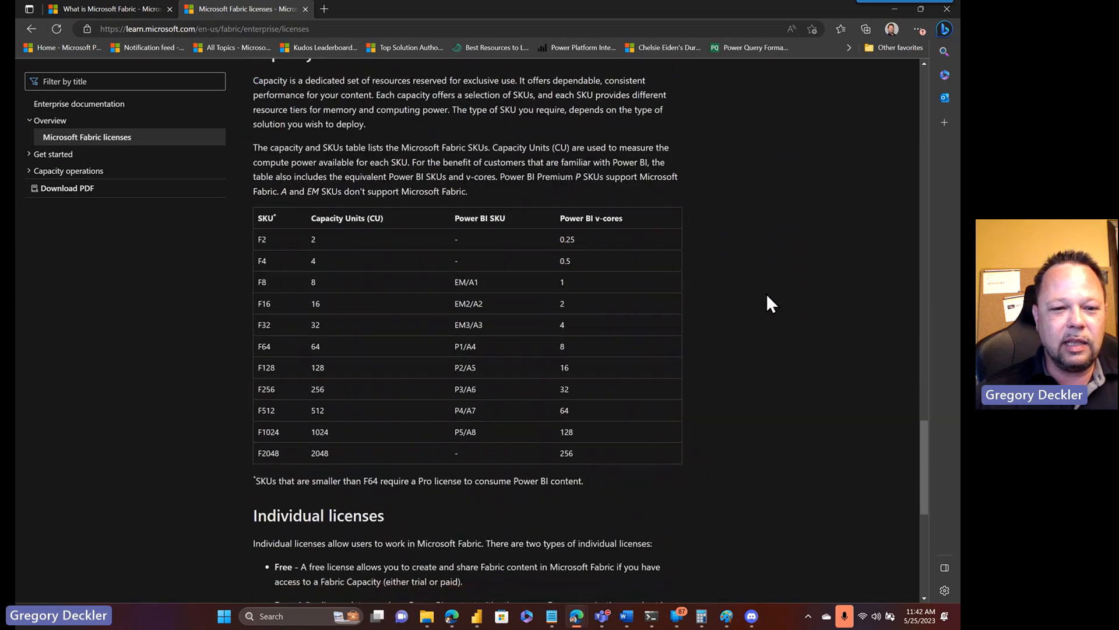
pyautogui.moveTo(260, 336)
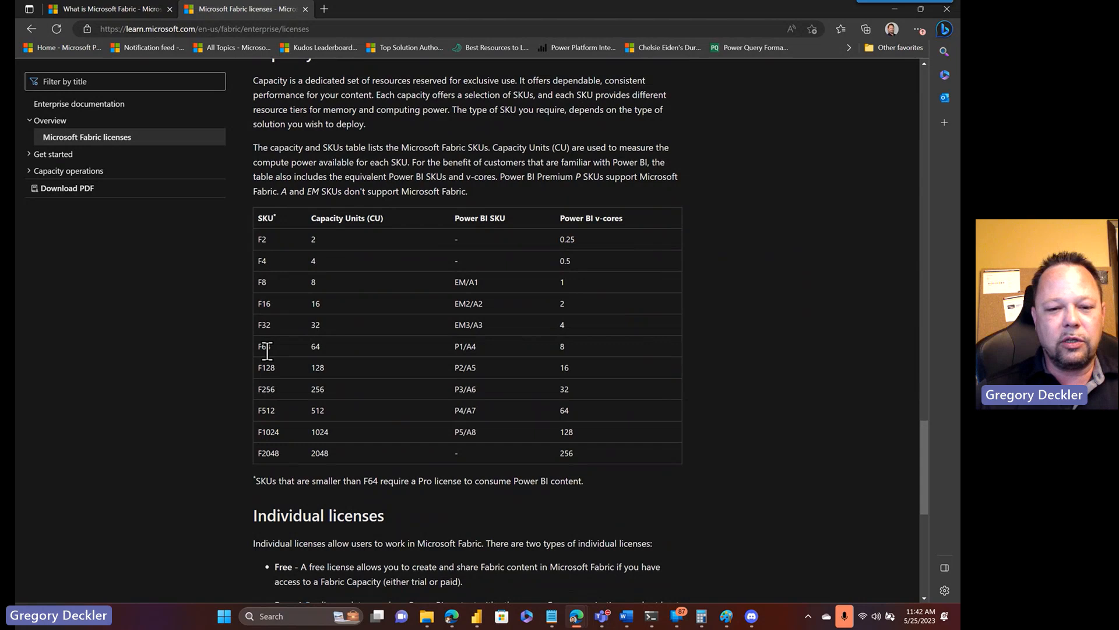
pyautogui.moveTo(462, 346)
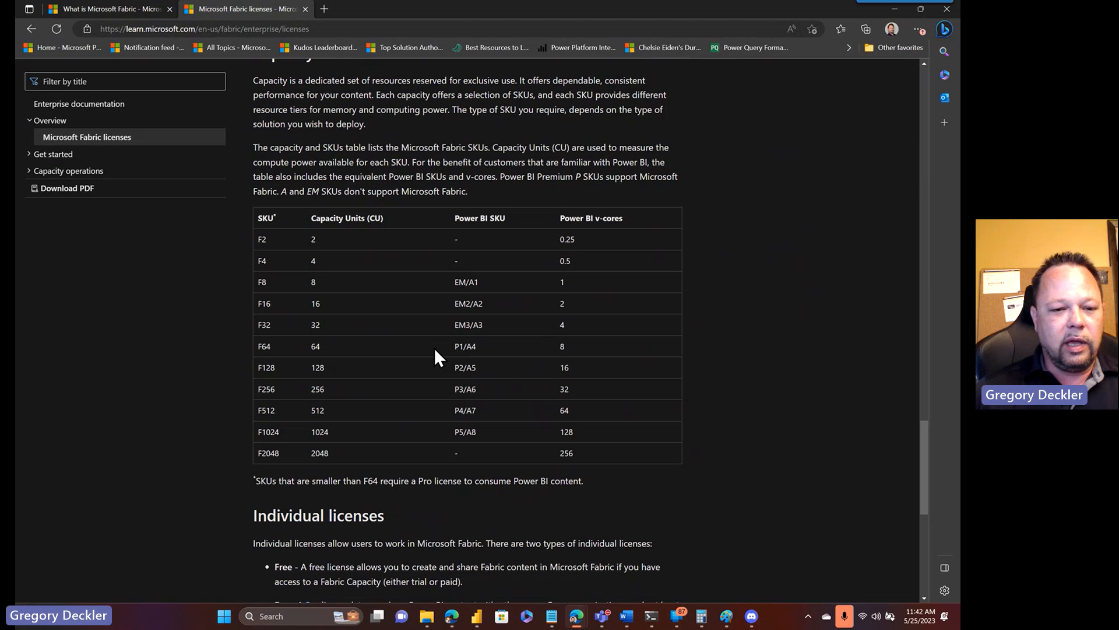
pyautogui.moveTo(460, 347)
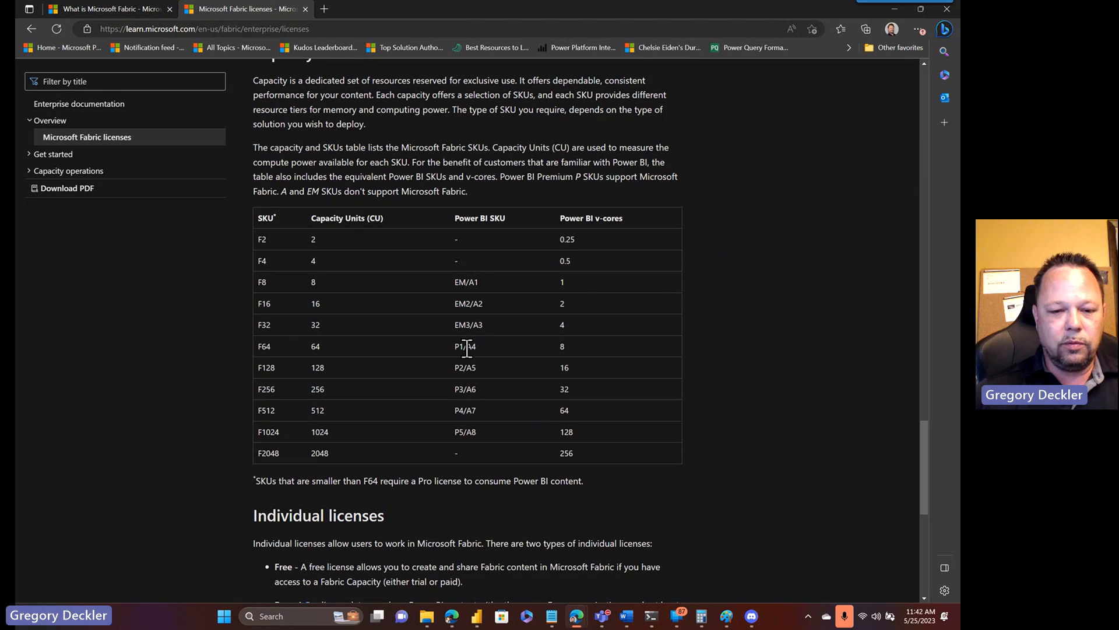
pyautogui.moveTo(475, 349)
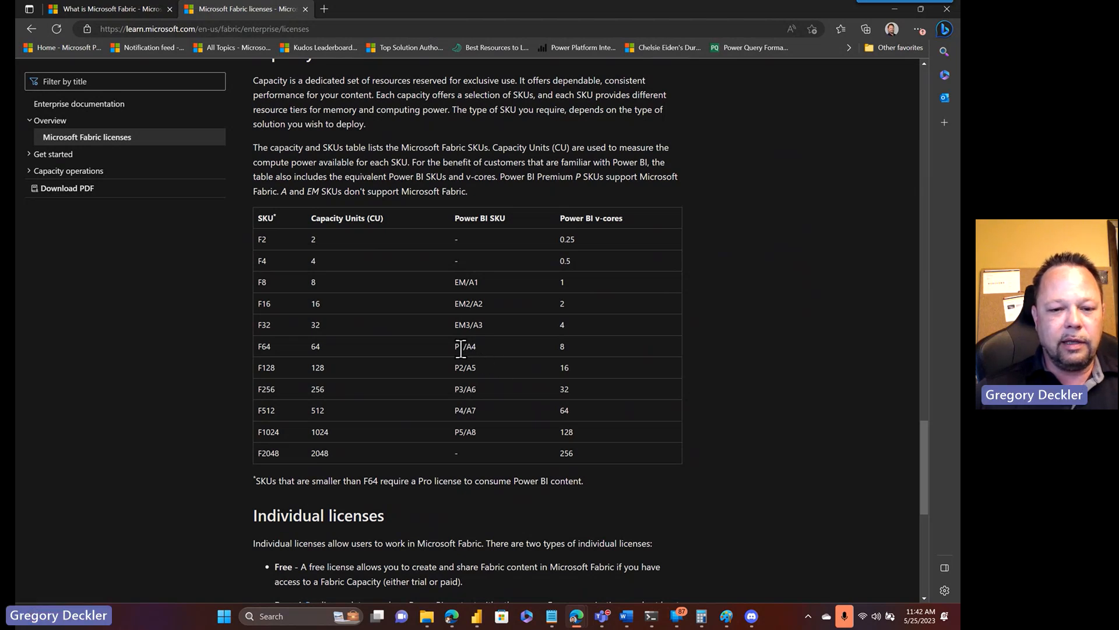
pyautogui.moveTo(456, 409)
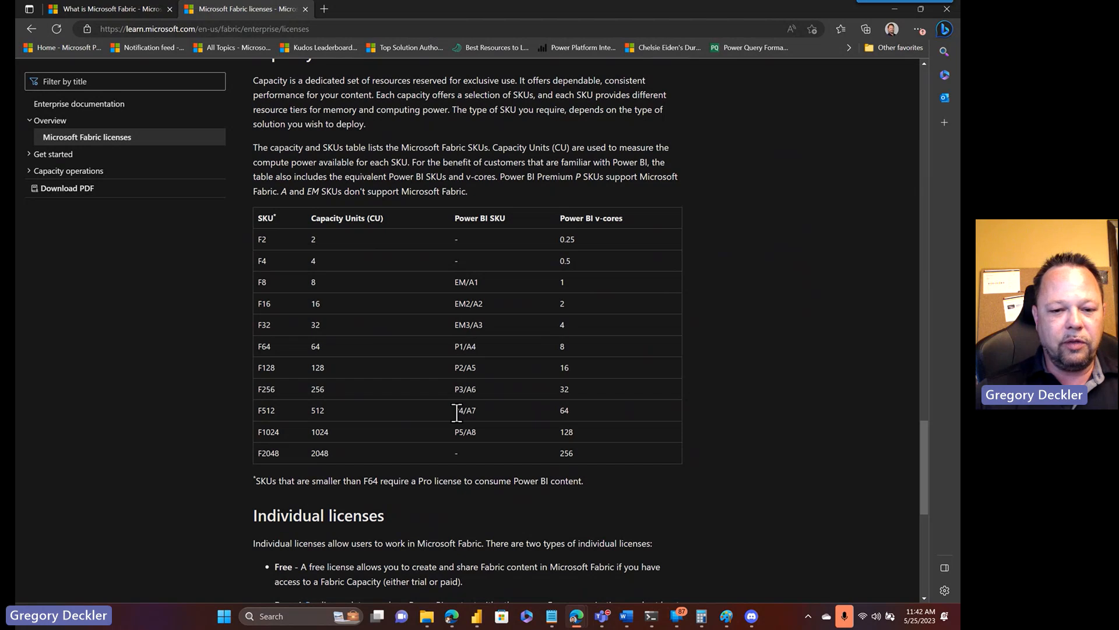
pyautogui.moveTo(469, 363)
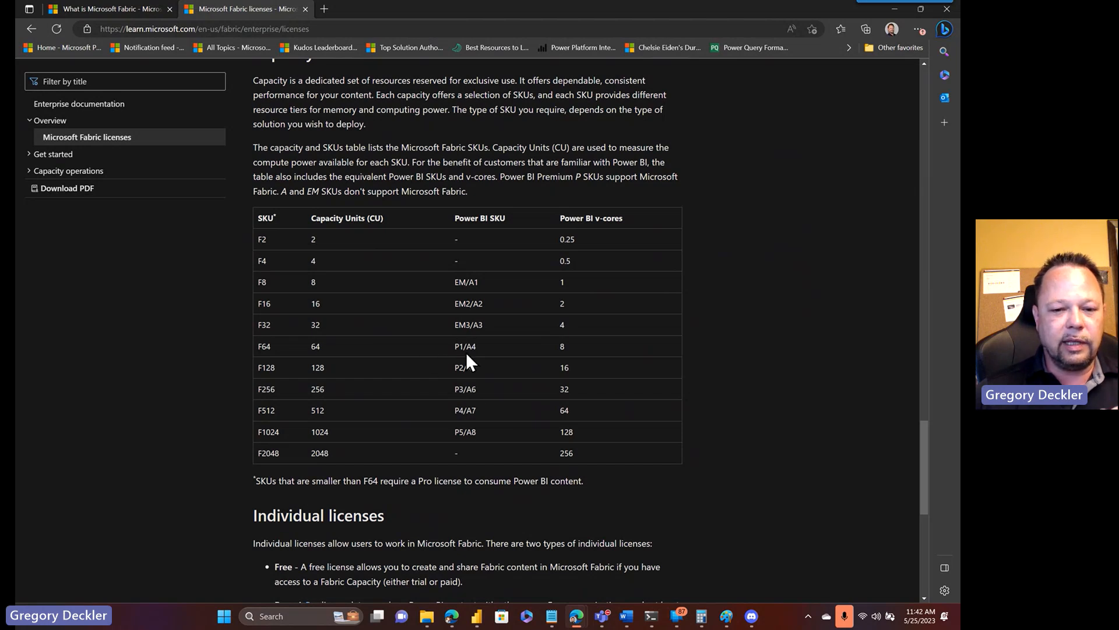
pyautogui.moveTo(443, 400)
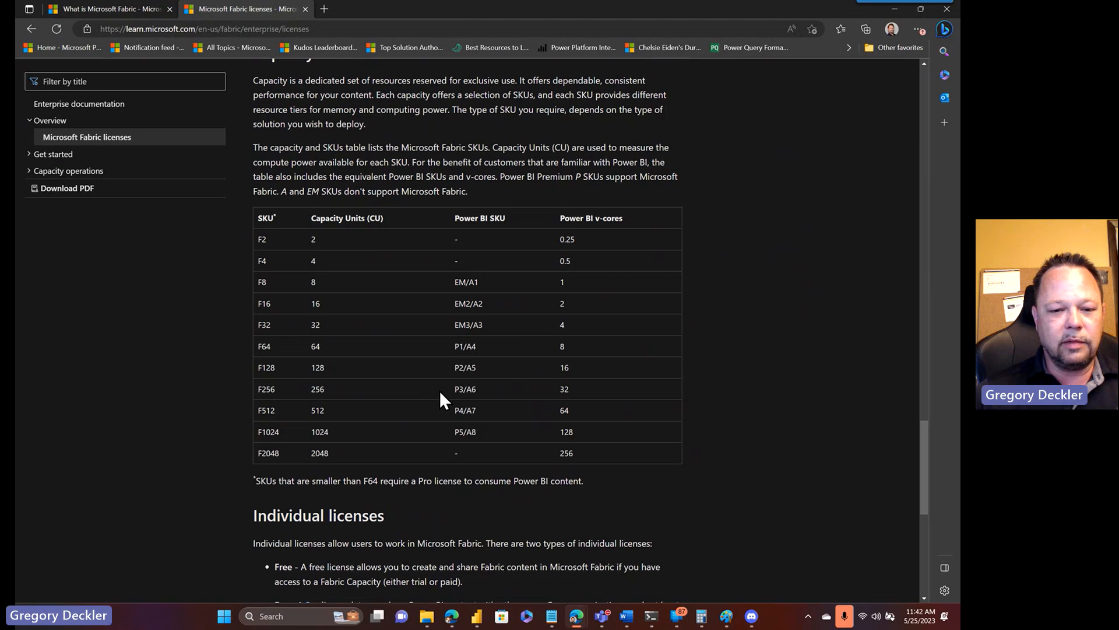
pyautogui.moveTo(450, 418)
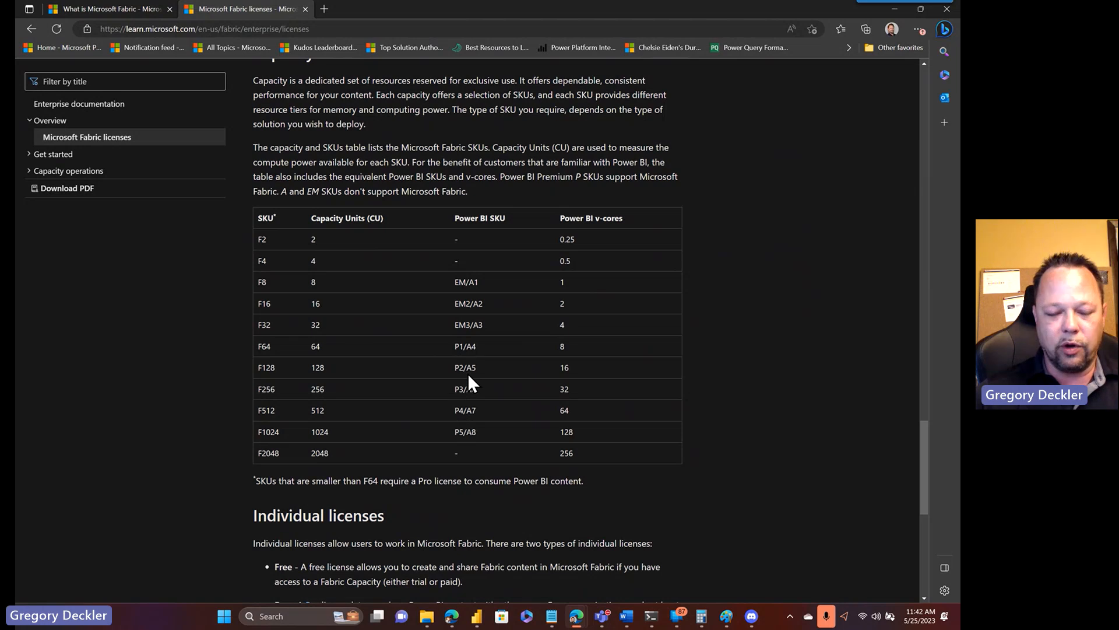
pyautogui.moveTo(478, 352)
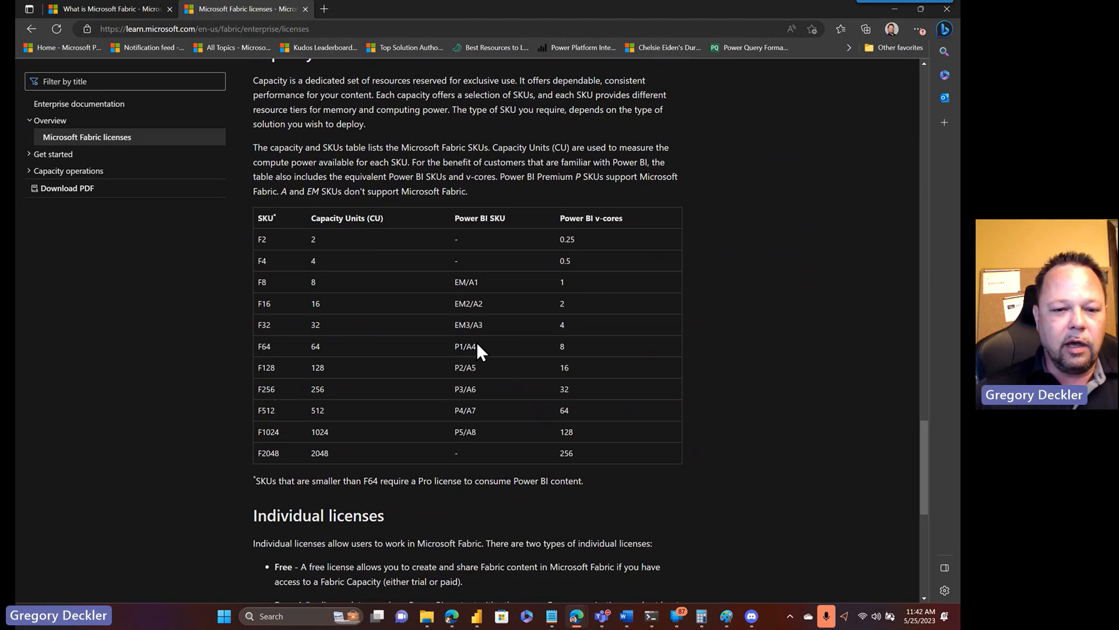
pyautogui.moveTo(463, 327)
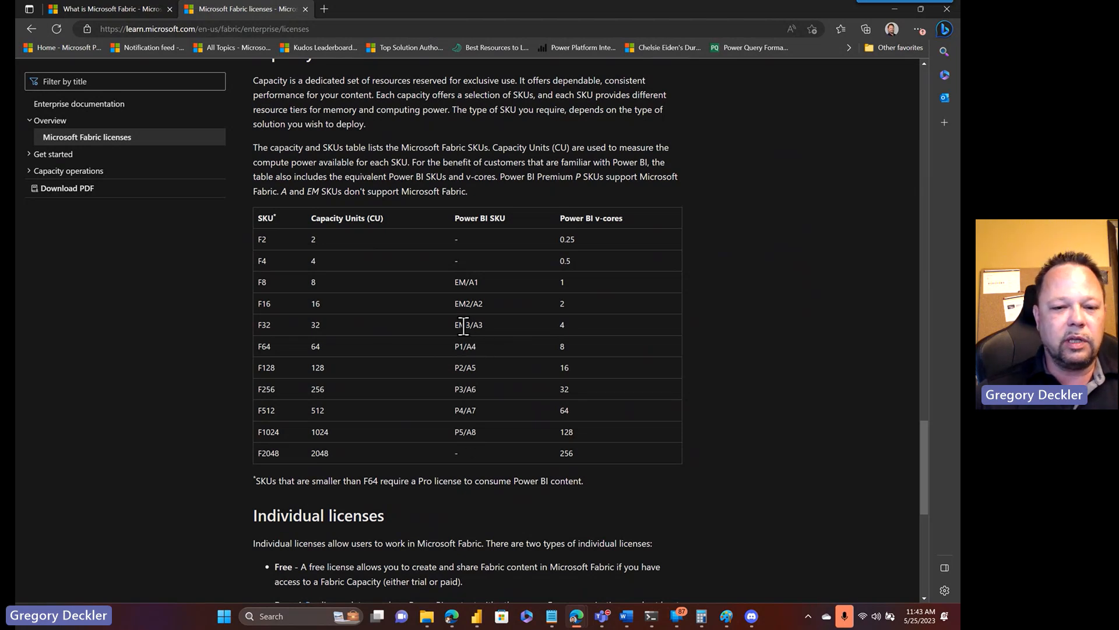
pyautogui.moveTo(476, 246)
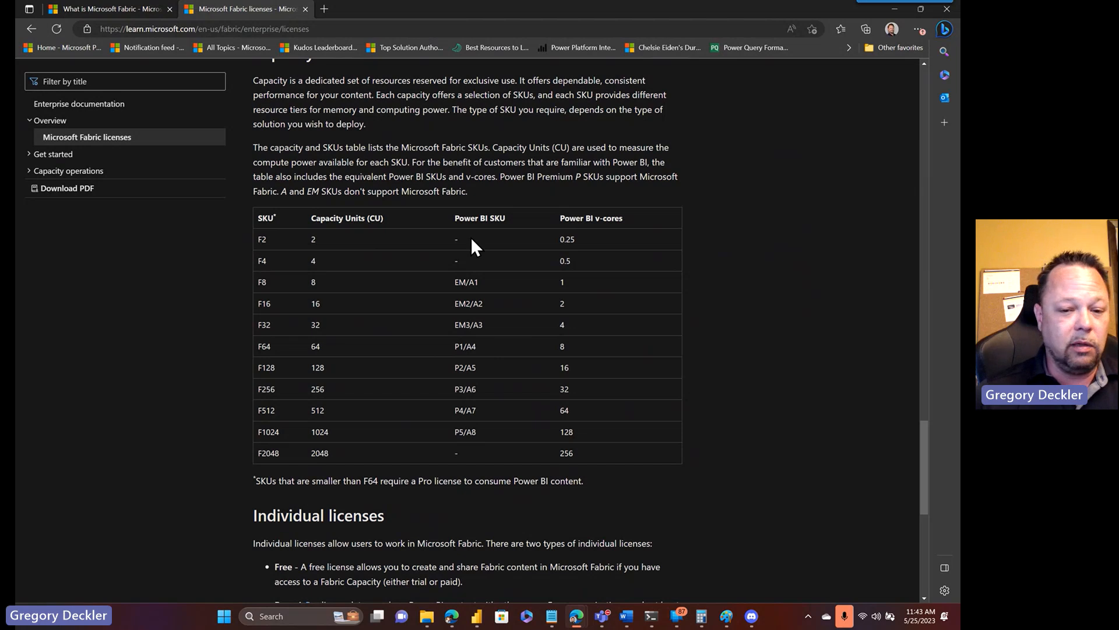
pyautogui.moveTo(575, 239)
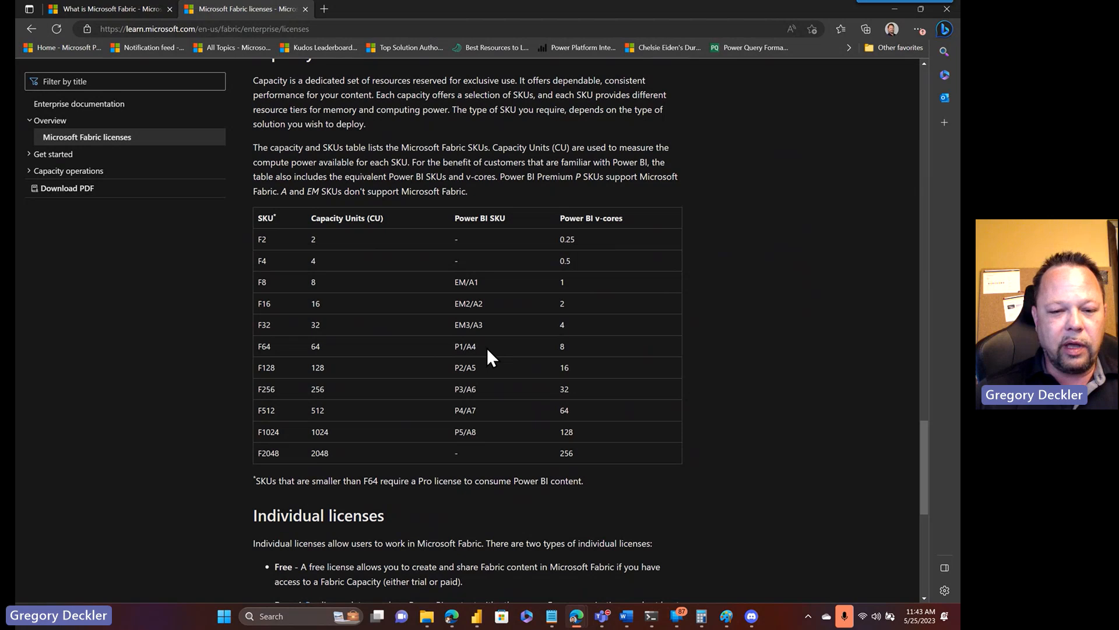
pyautogui.moveTo(462, 345)
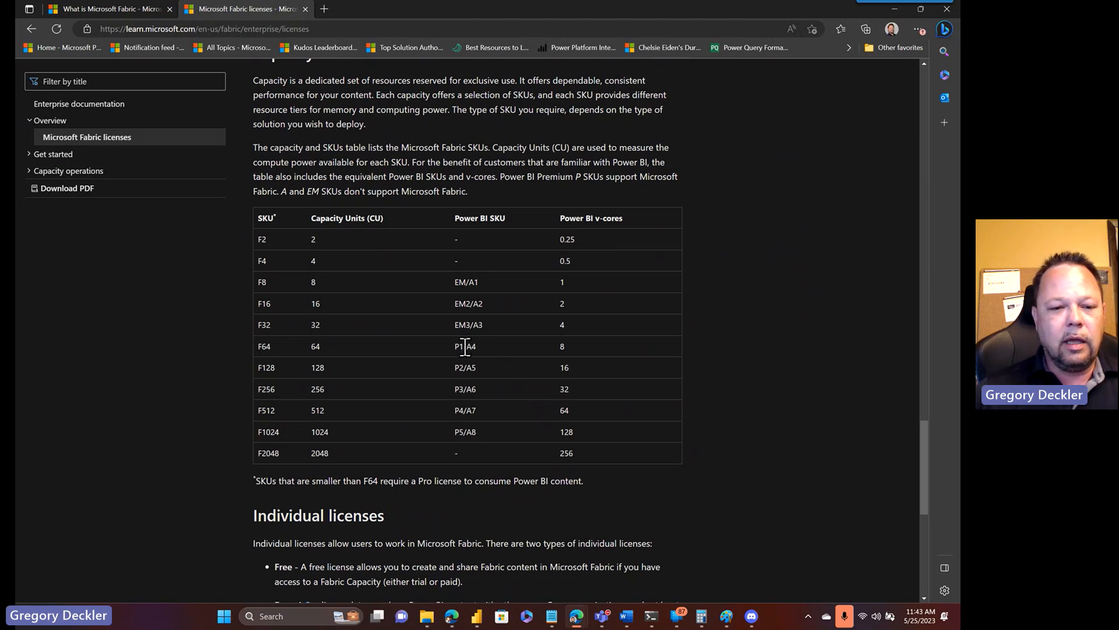
pyautogui.moveTo(277, 357)
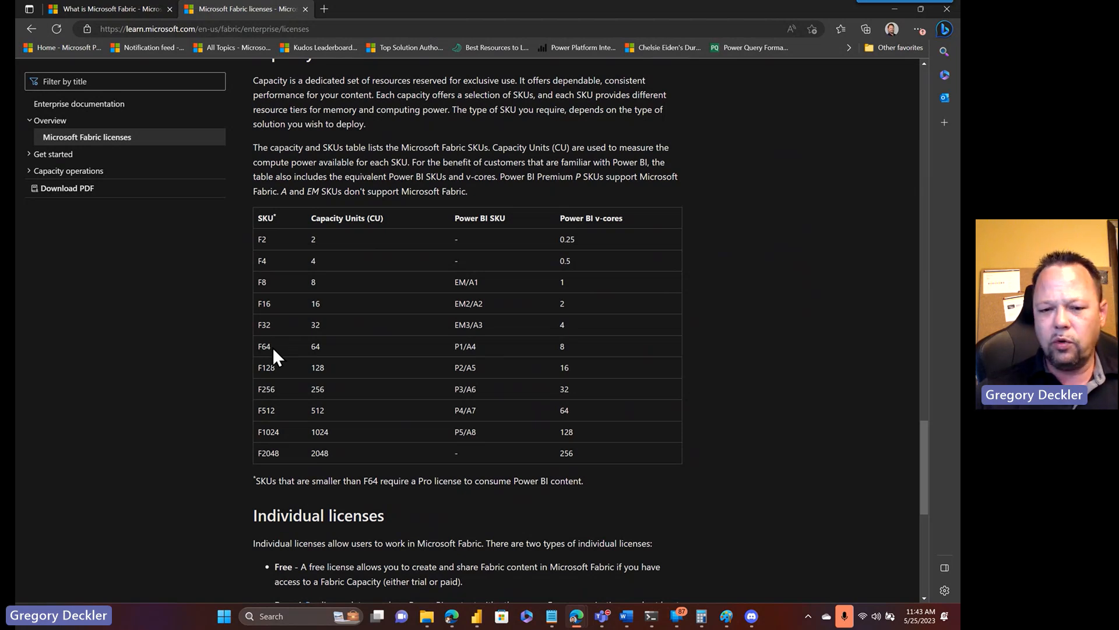
pyautogui.moveTo(481, 363)
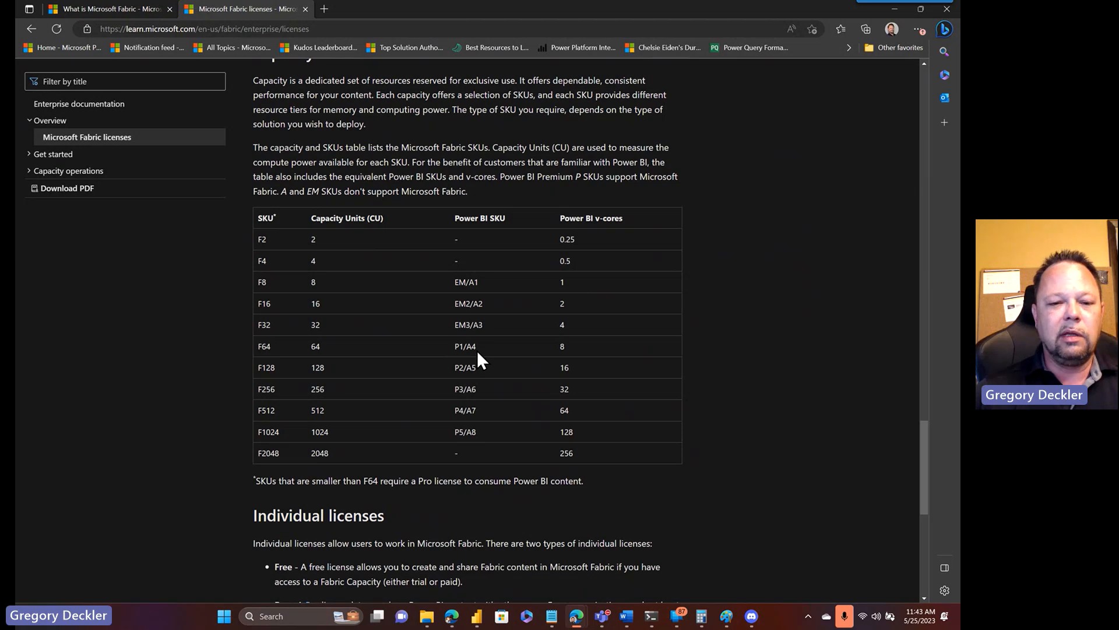
pyautogui.moveTo(281, 356)
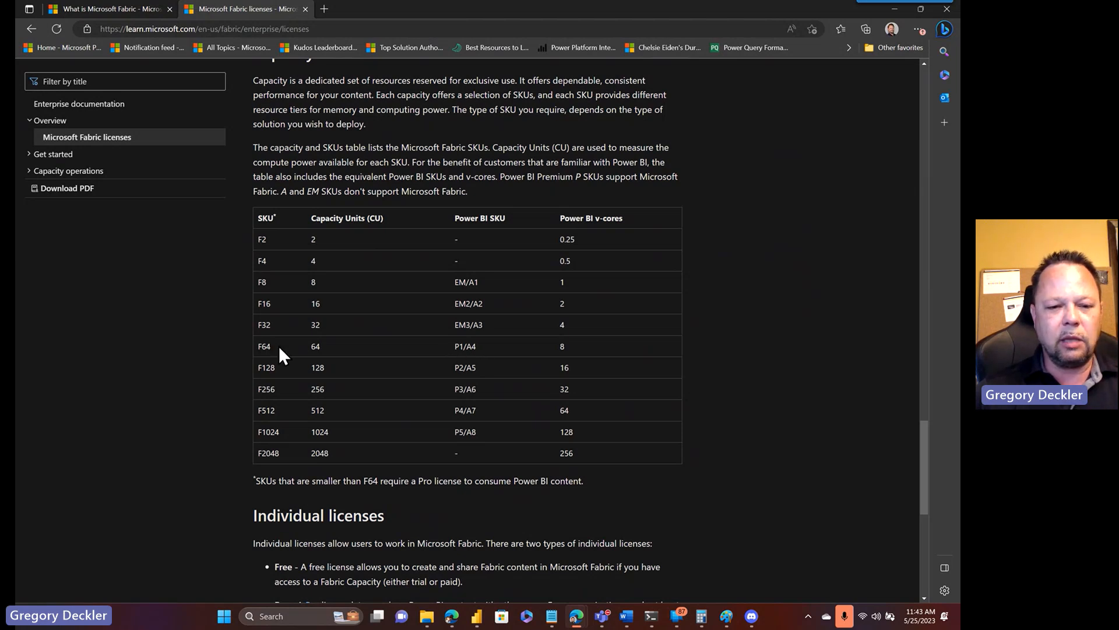
pyautogui.moveTo(462, 352)
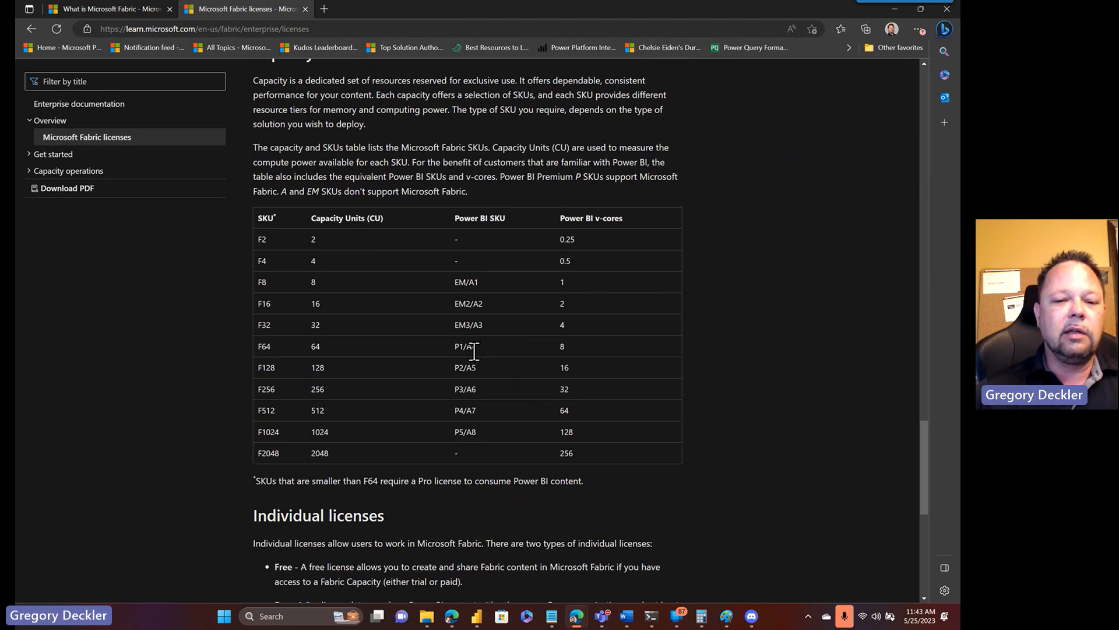
pyautogui.moveTo(616, 348)
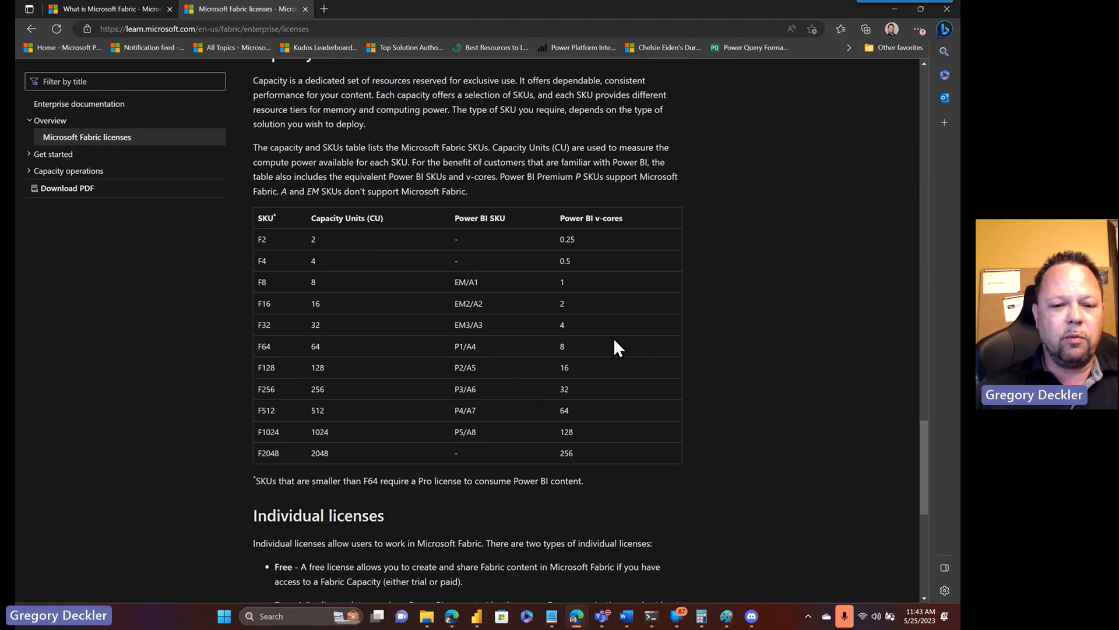
pyautogui.moveTo(279, 357)
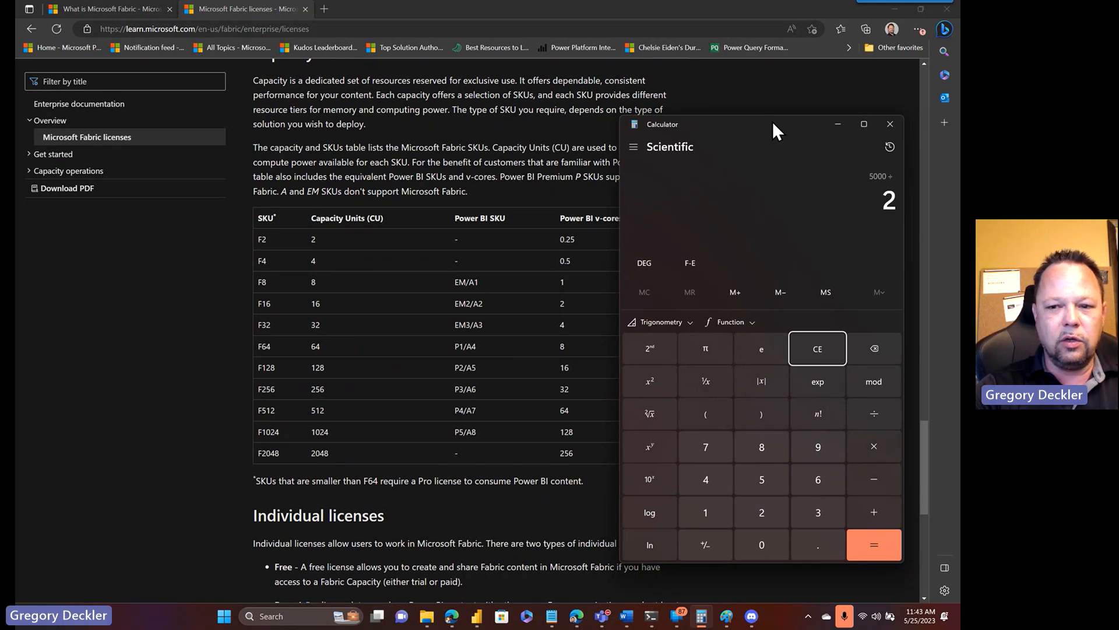
# - Halve 5000 repeatedly down to 156.25, then close Calculator to show the SKU table again
pyautogui.click(873, 544)
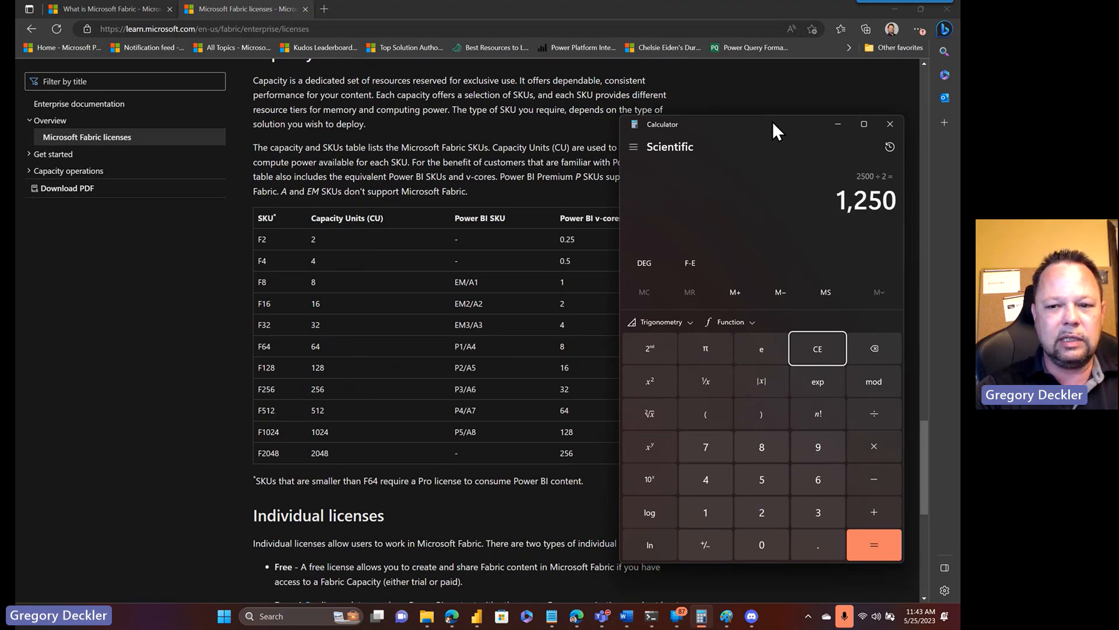
pyautogui.click(873, 544)
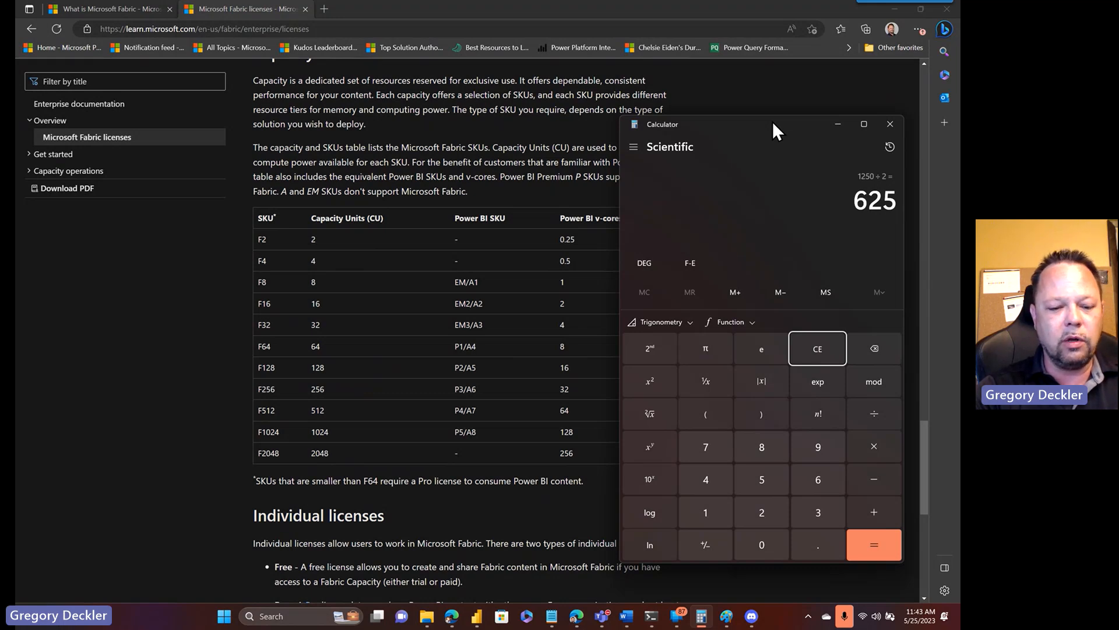
pyautogui.click(873, 544)
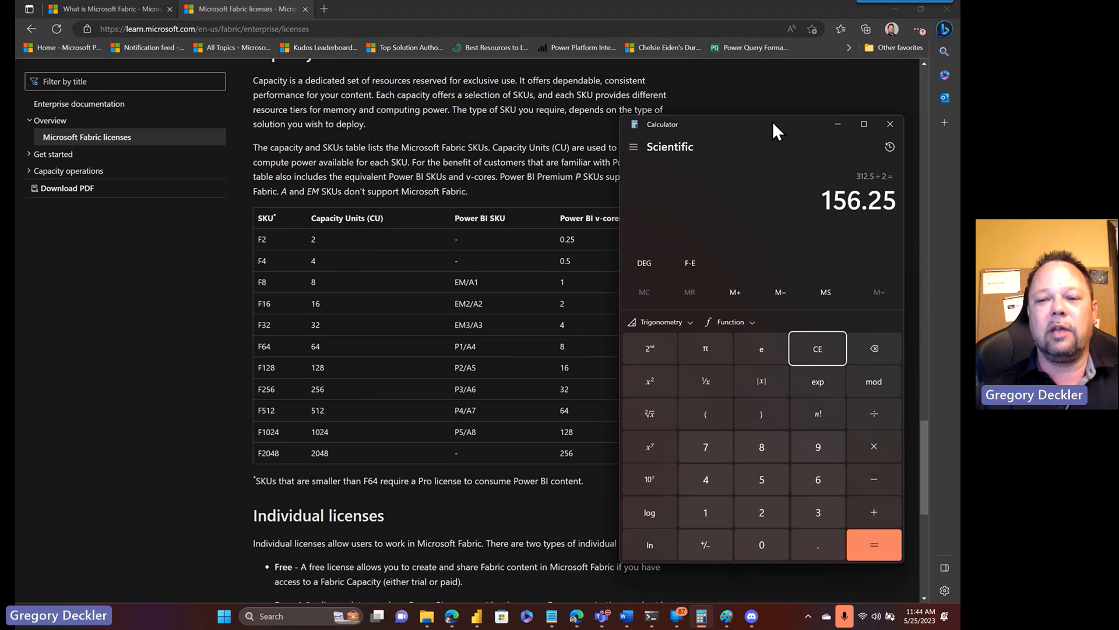
pyautogui.click(889, 123)
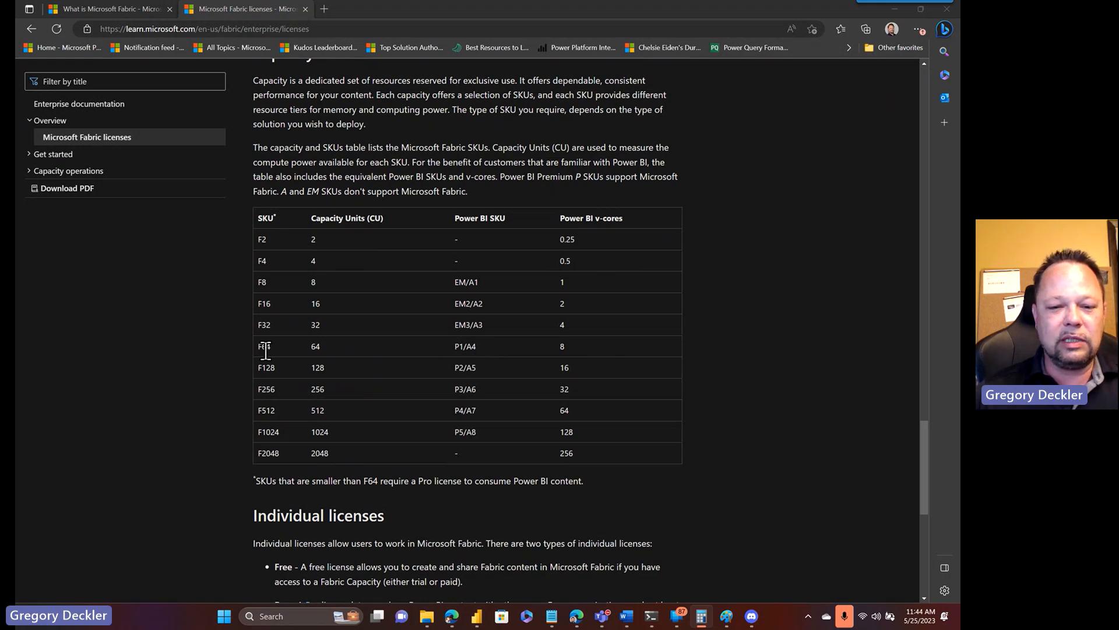
pyautogui.moveTo(473, 348)
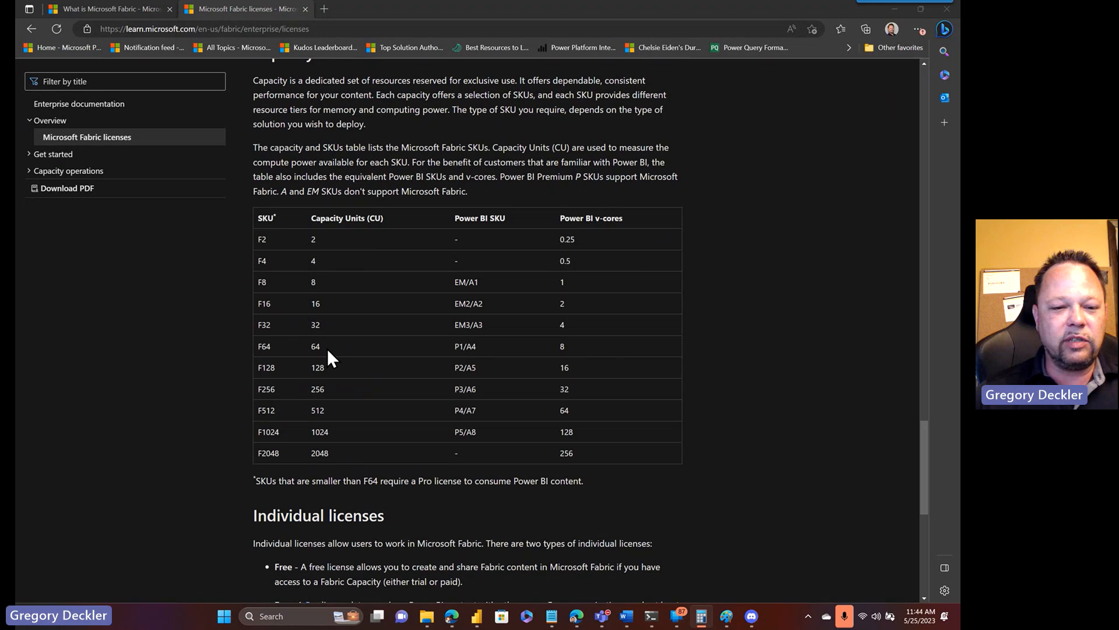
pyautogui.moveTo(498, 361)
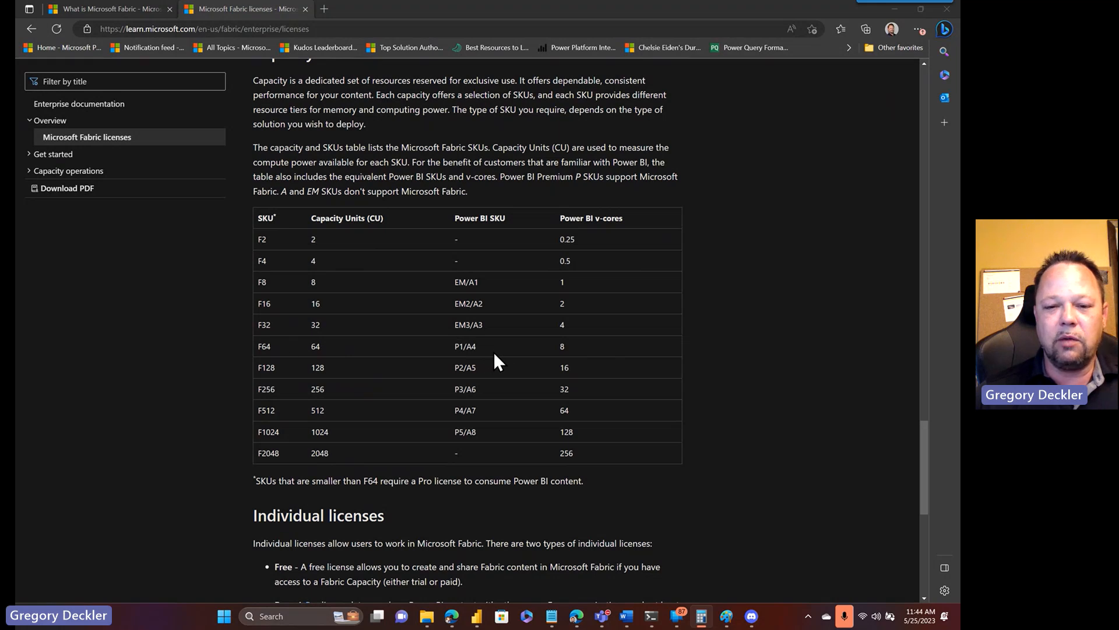
pyautogui.moveTo(570, 350)
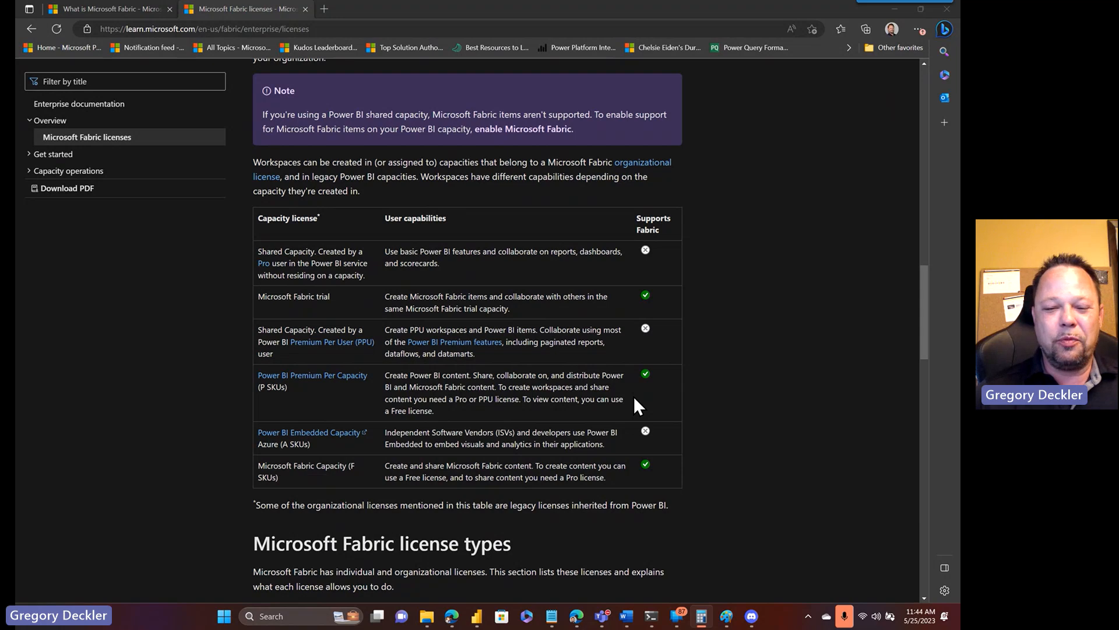
pyautogui.moveTo(676, 395)
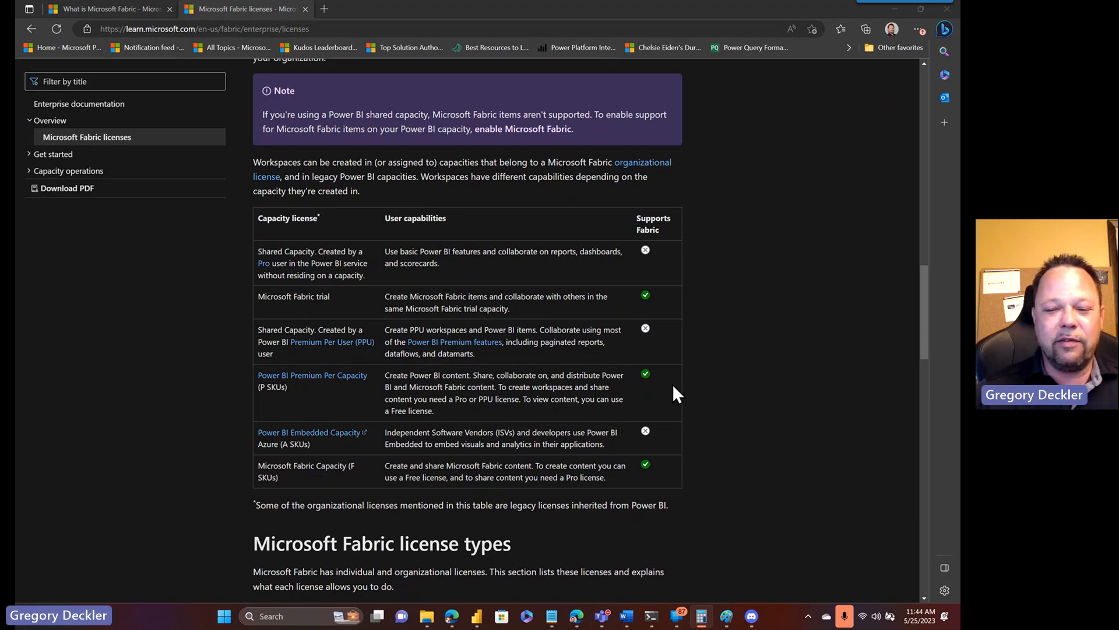
pyautogui.moveTo(813, 319)
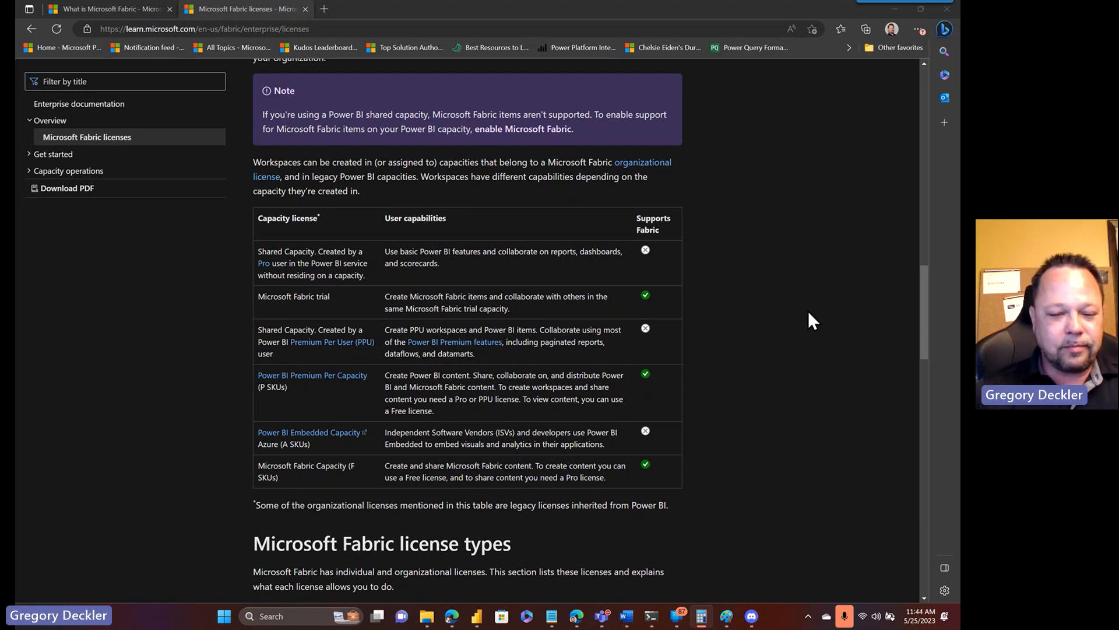
pyautogui.moveTo(809, 316)
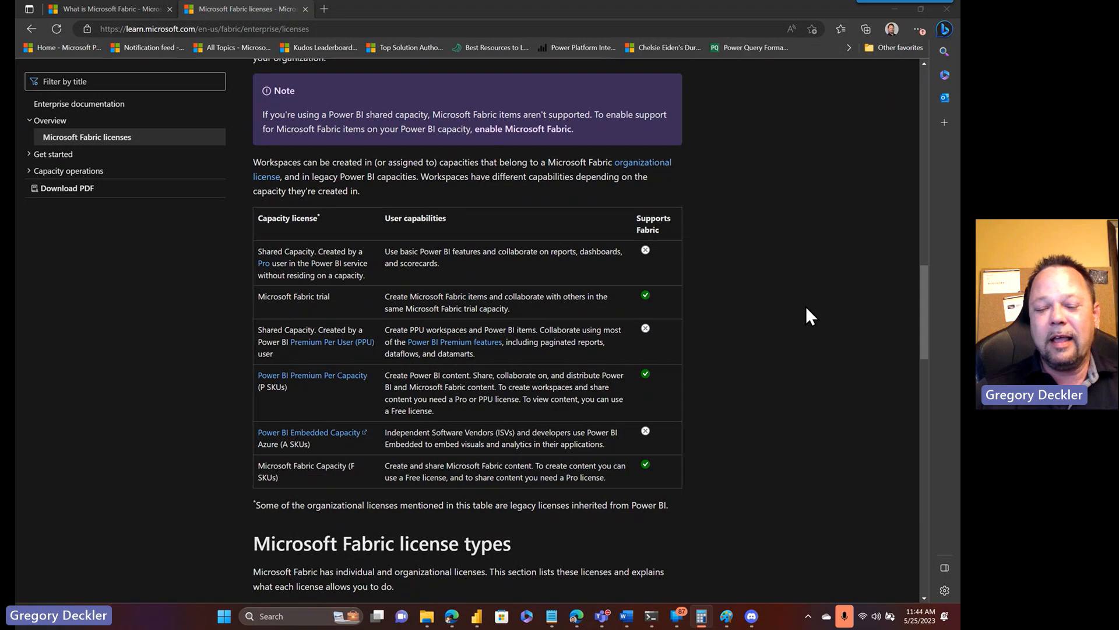
pyautogui.moveTo(749, 341)
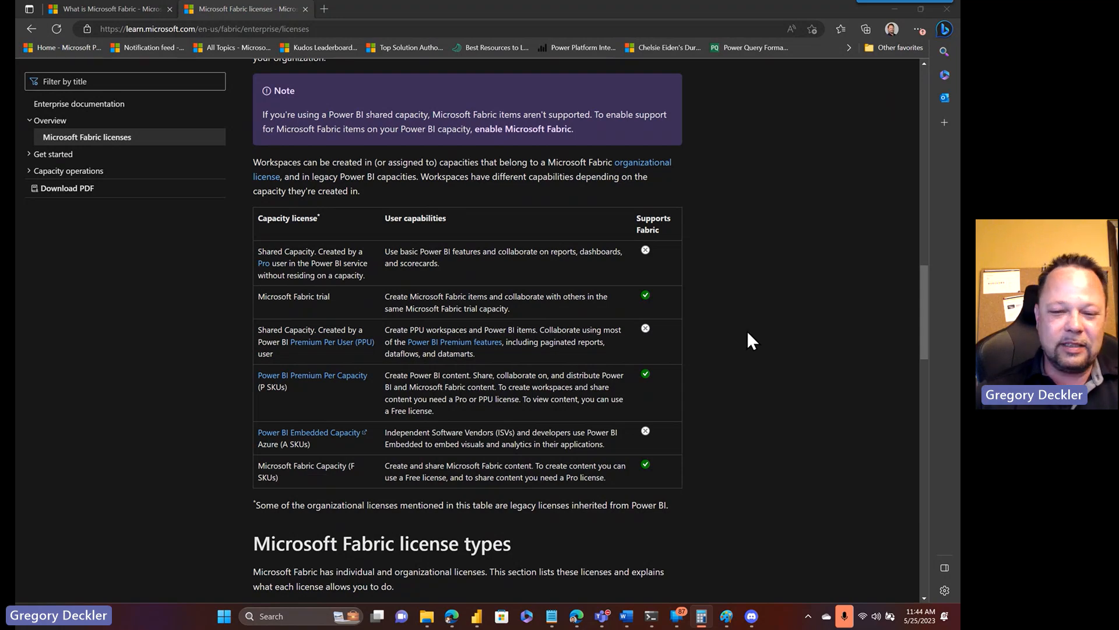
# - Scroll back down to the Capacity and SKUs table comparing F SKUs with Power BI v-cores
pyautogui.scroll(-3)
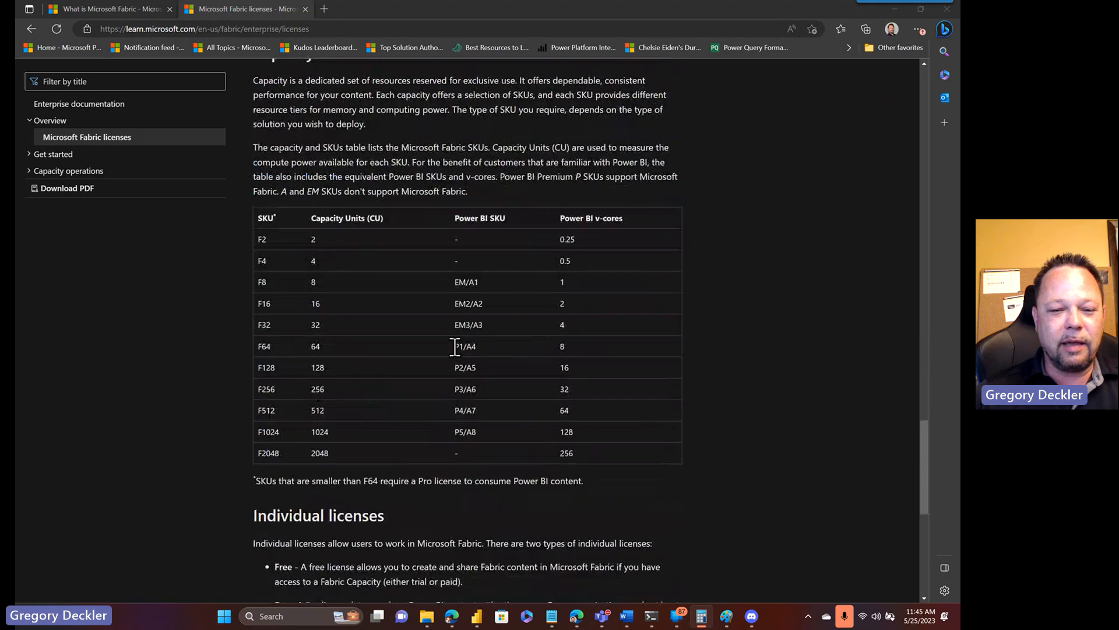
pyautogui.doubleClick(465, 346)
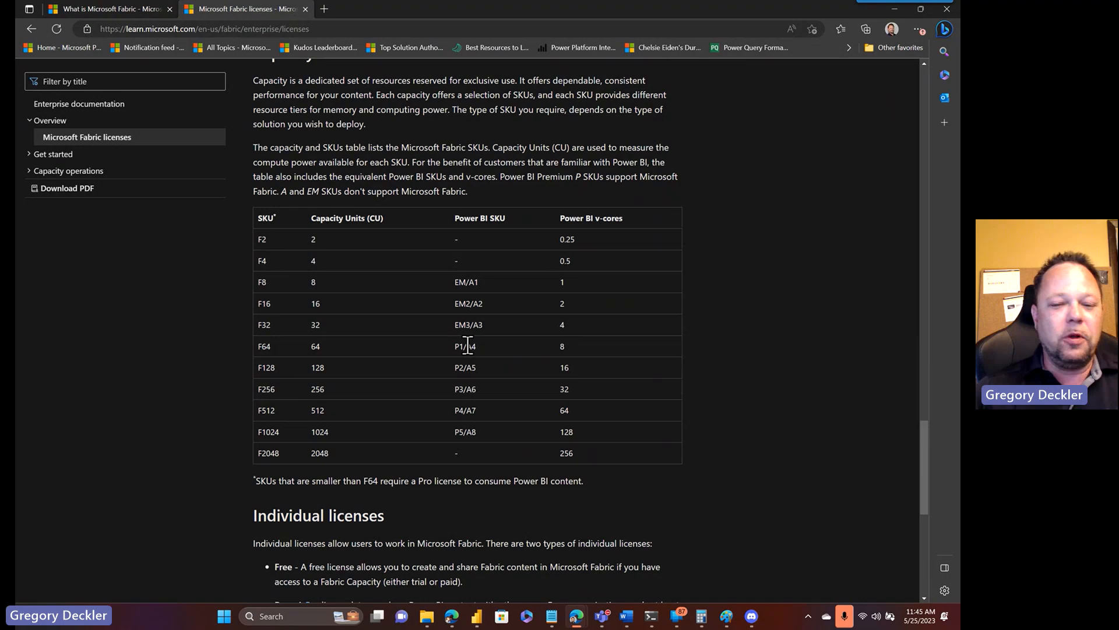
pyautogui.moveTo(470, 347)
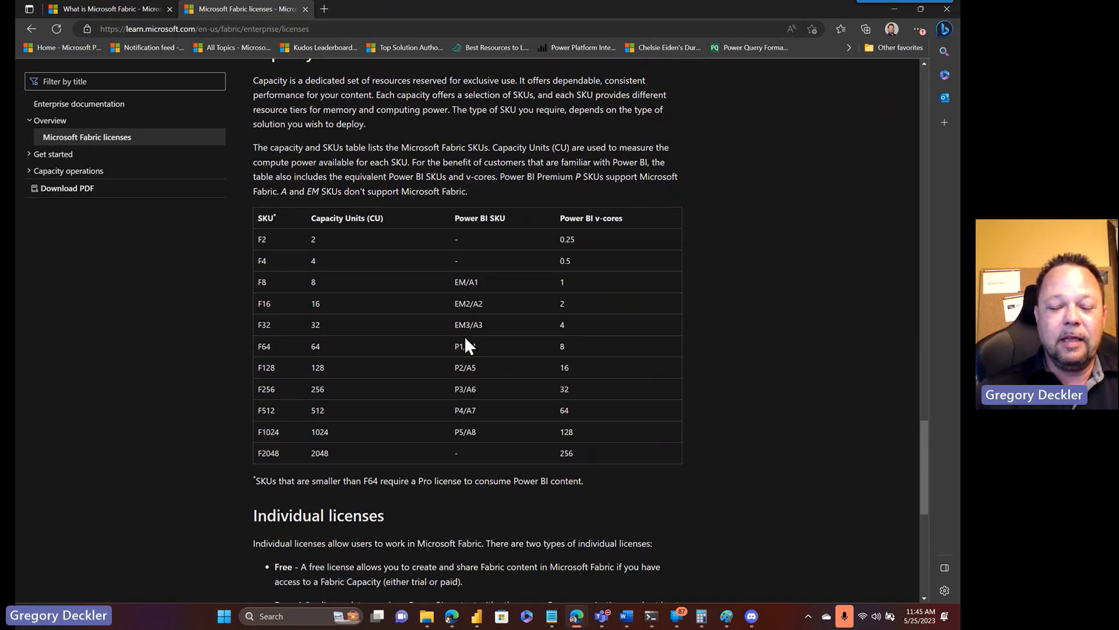